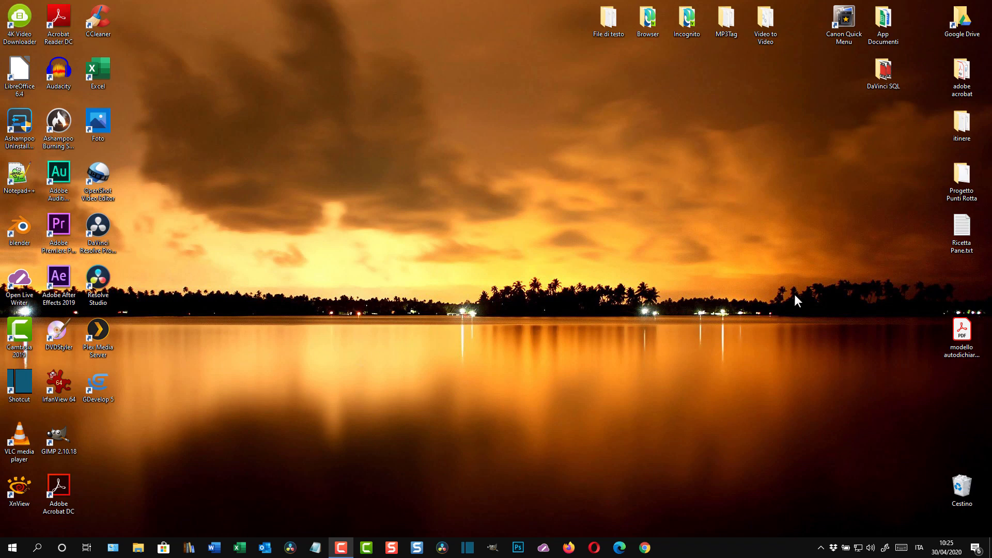
mouse_move(763, 304)
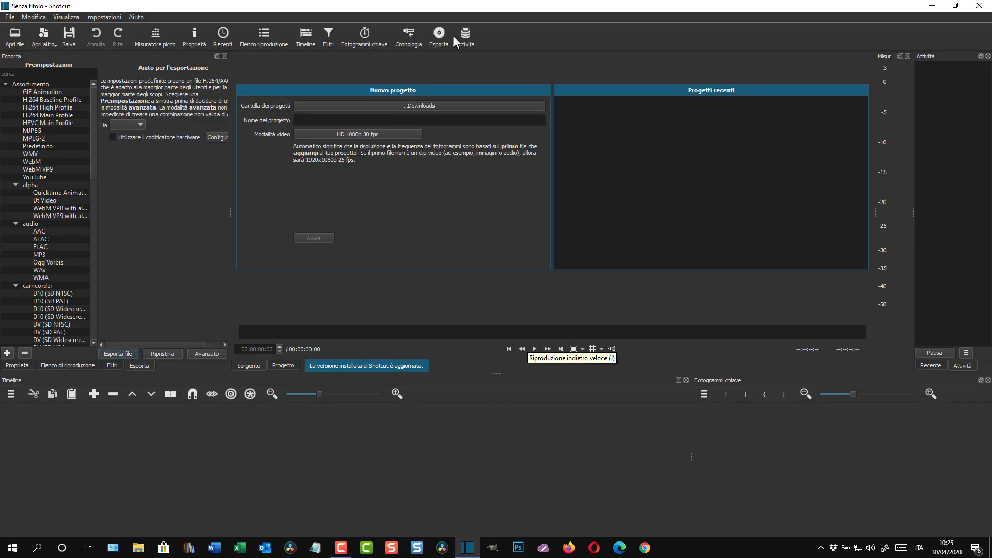
Choose the Automatico video mode for the new project so it follows the first clip
left_click(356, 134)
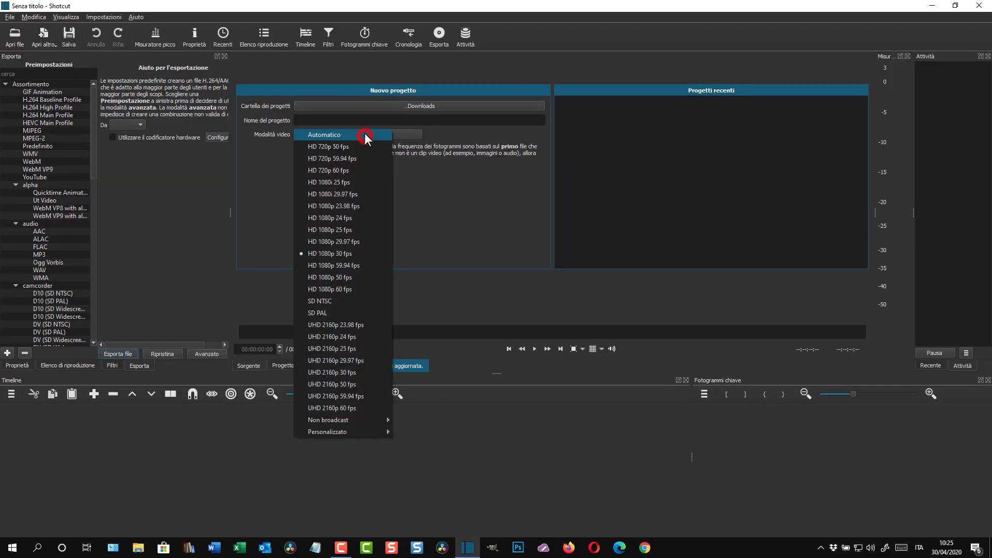
left_click(324, 134)
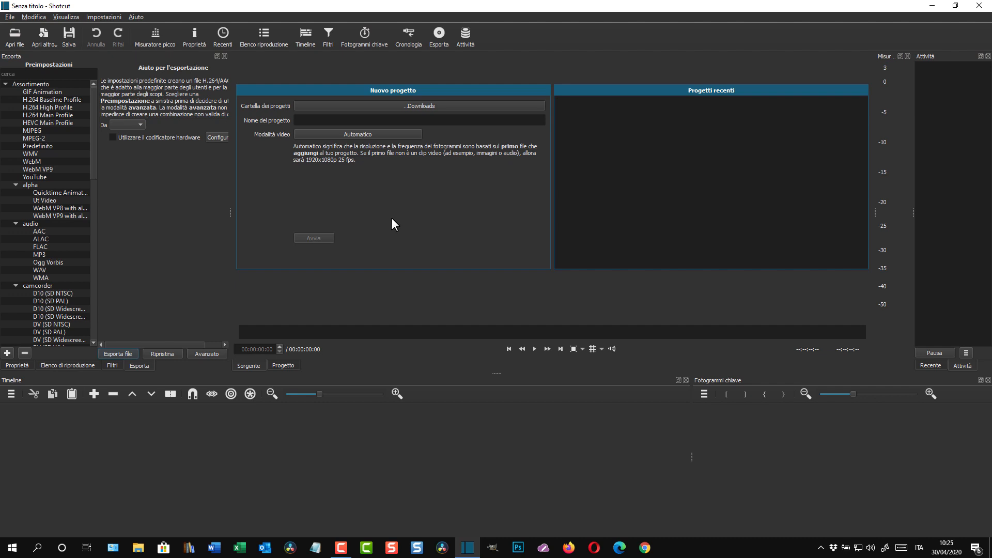
left_click(264, 32)
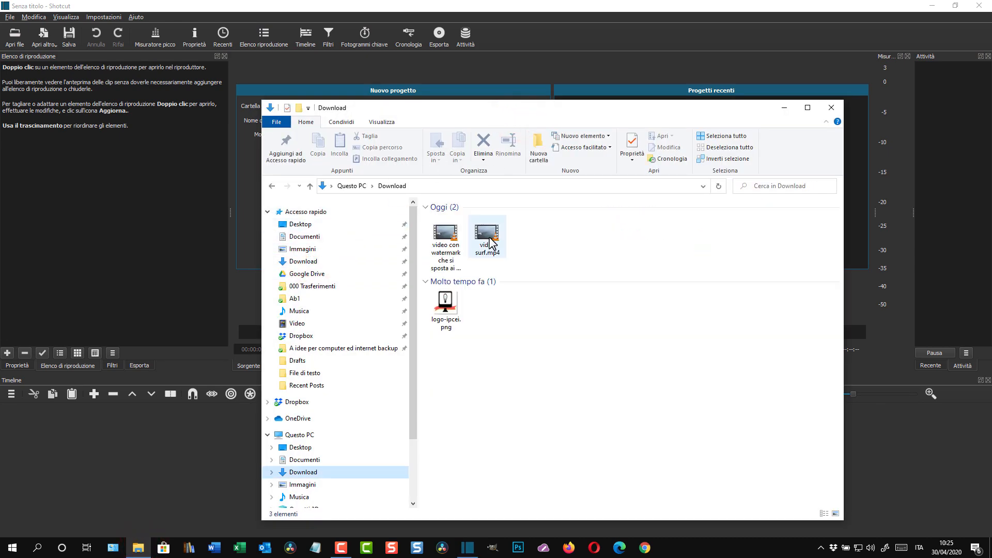
Add video surf.mp4 to the playlist, preview and pause it, ready for track V1
left_click(487, 231)
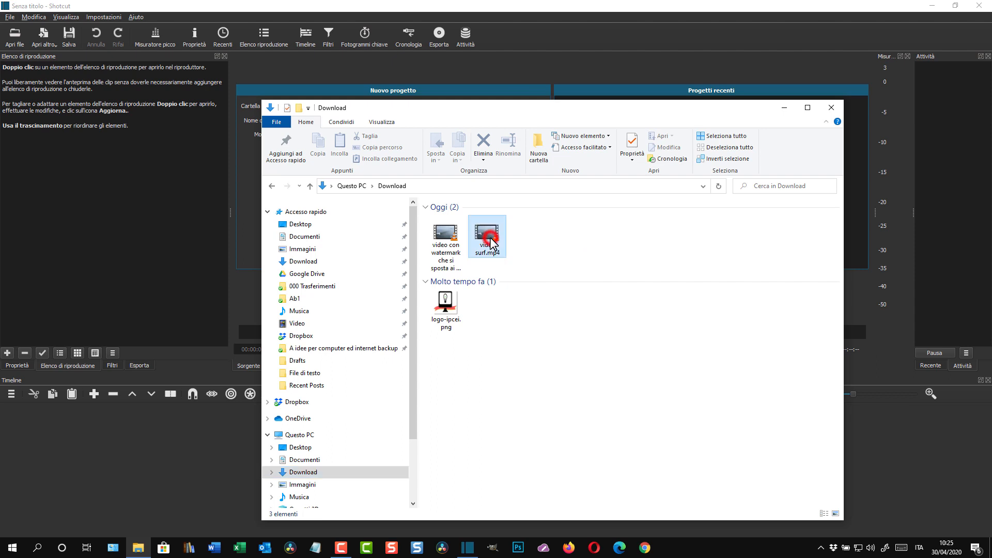
left_click(445, 302)
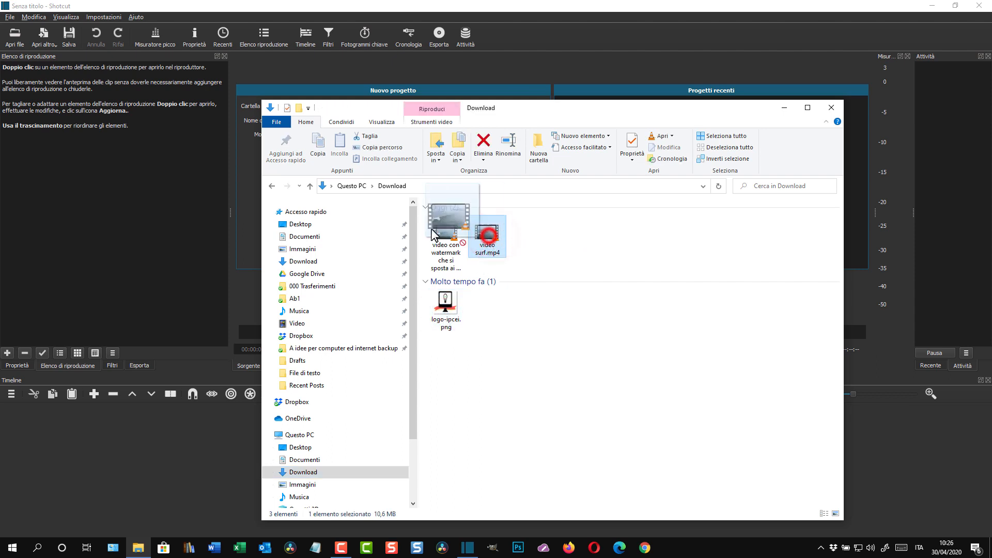
double_click(486, 231)
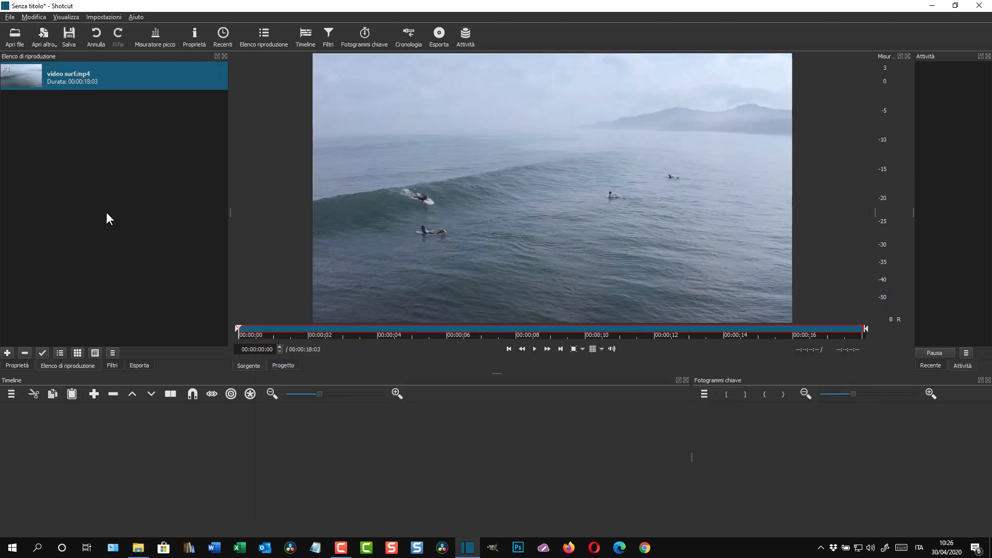
left_click(533, 348)
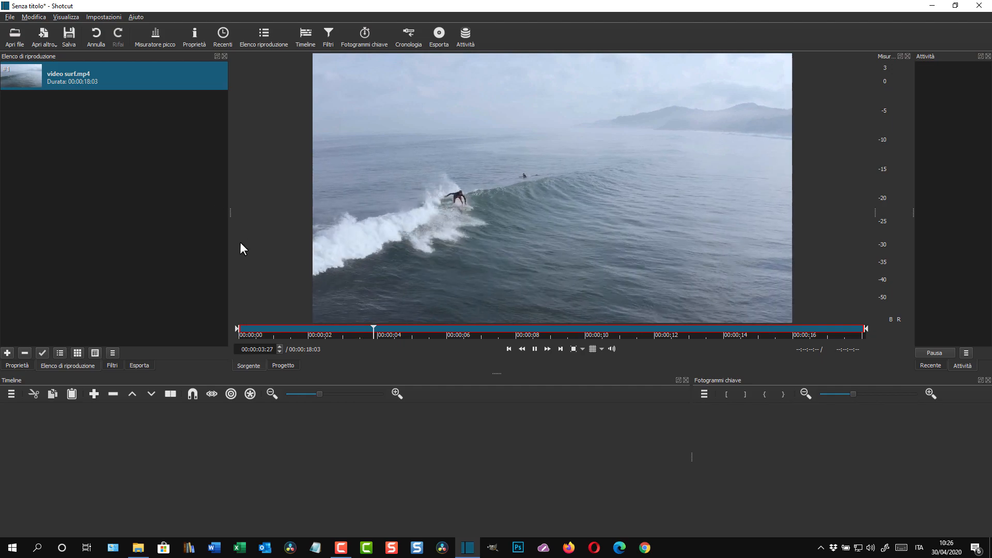
left_click(535, 348)
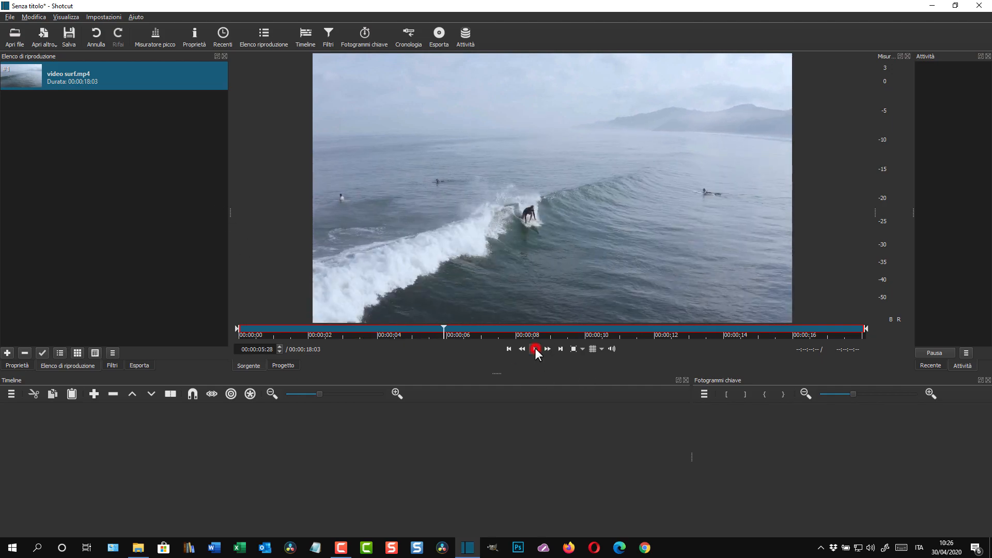
left_click(535, 349)
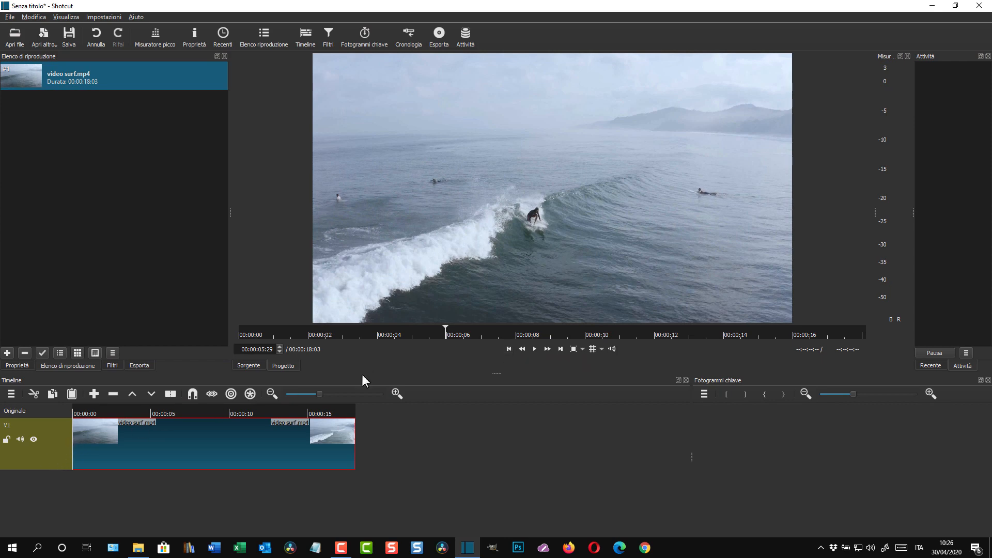
Add video track V2 and bring logo-ipcei.png into the playlist
left_click(509, 349)
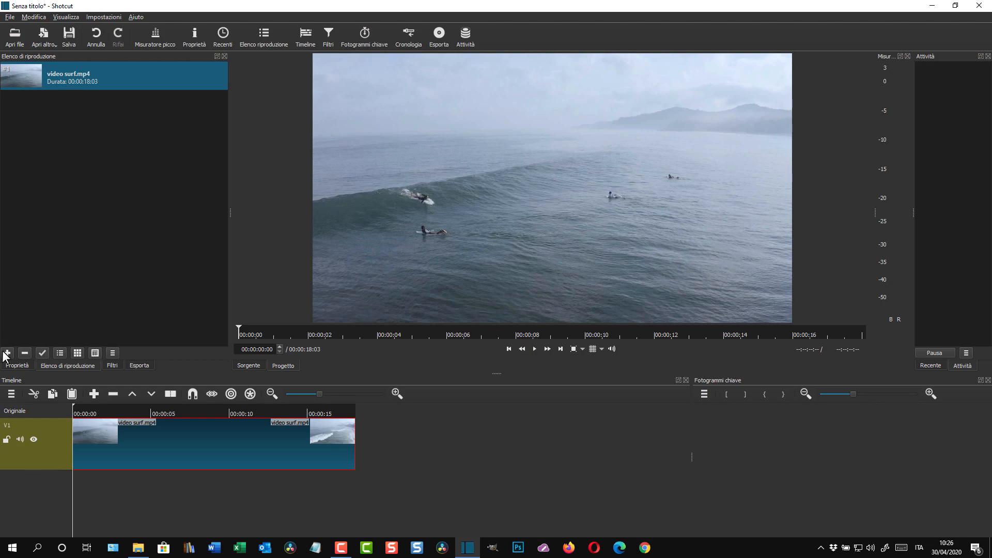
mouse_move(10, 394)
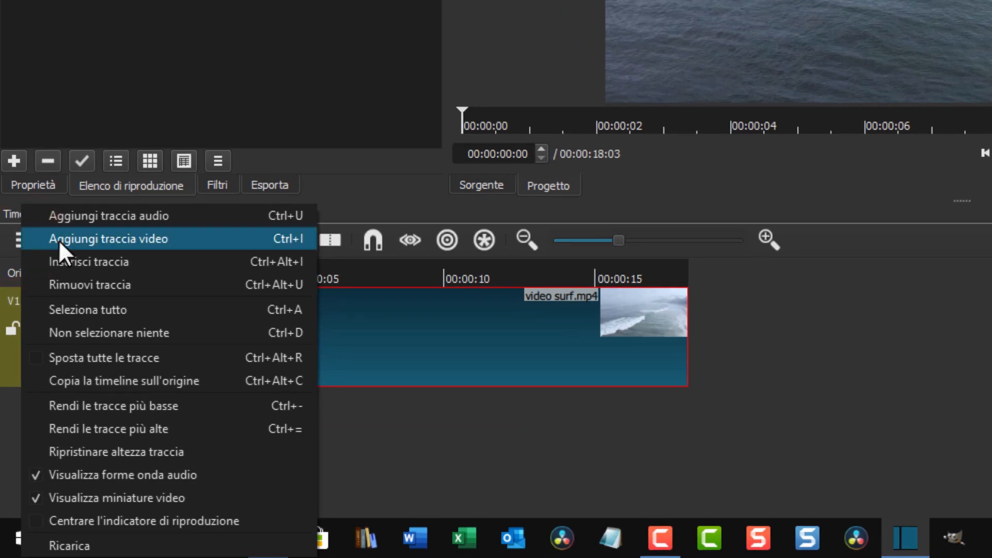
left_click(109, 239)
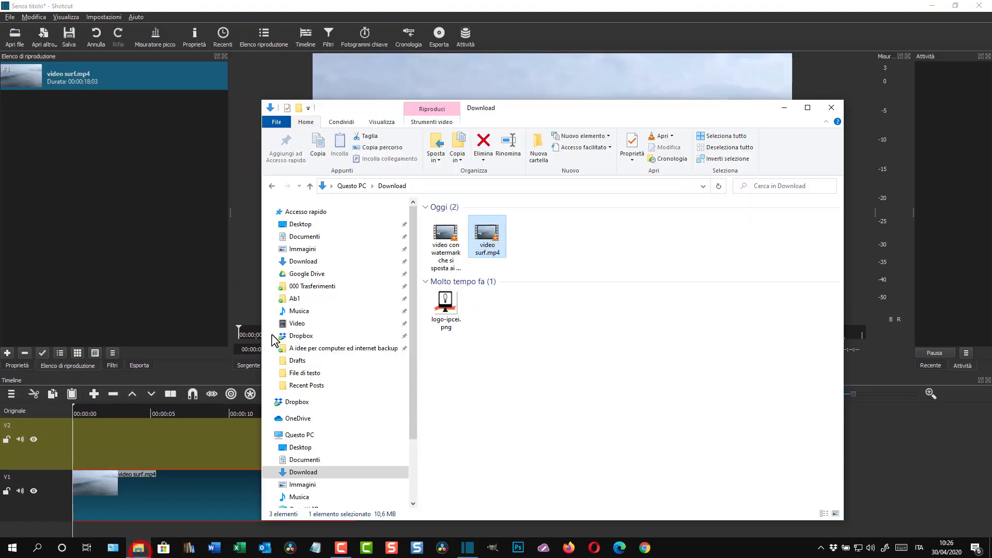
left_click(445, 306)
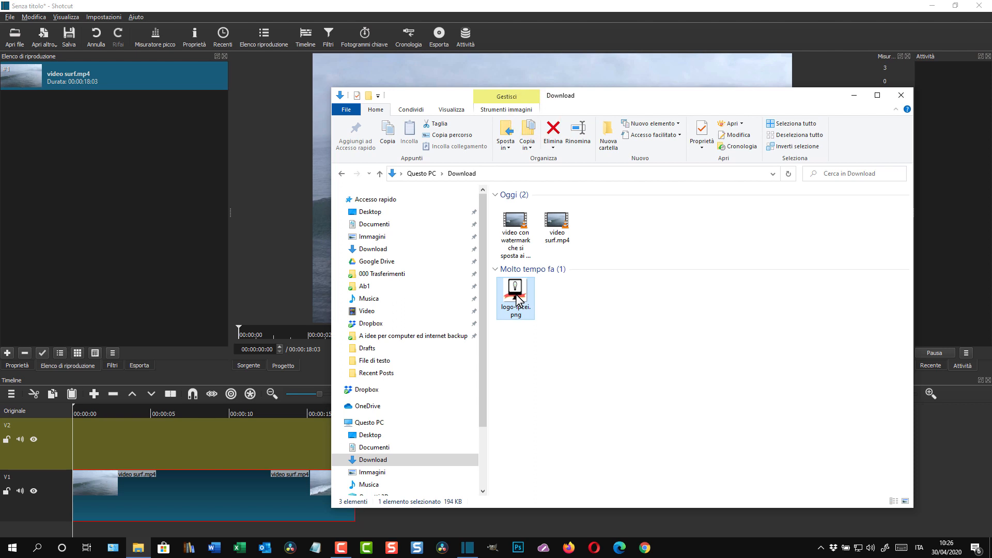
mouse_move(515, 295)
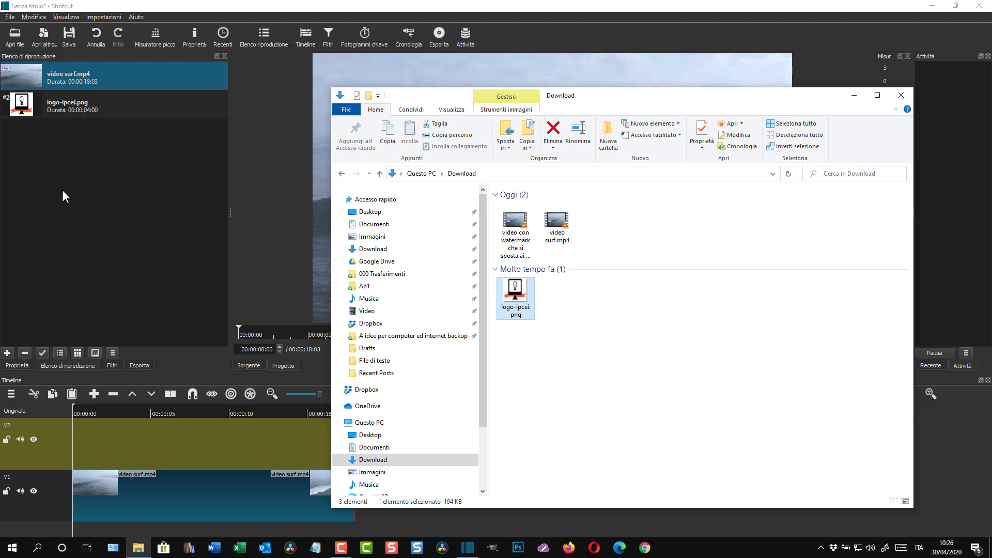
left_click(901, 95)
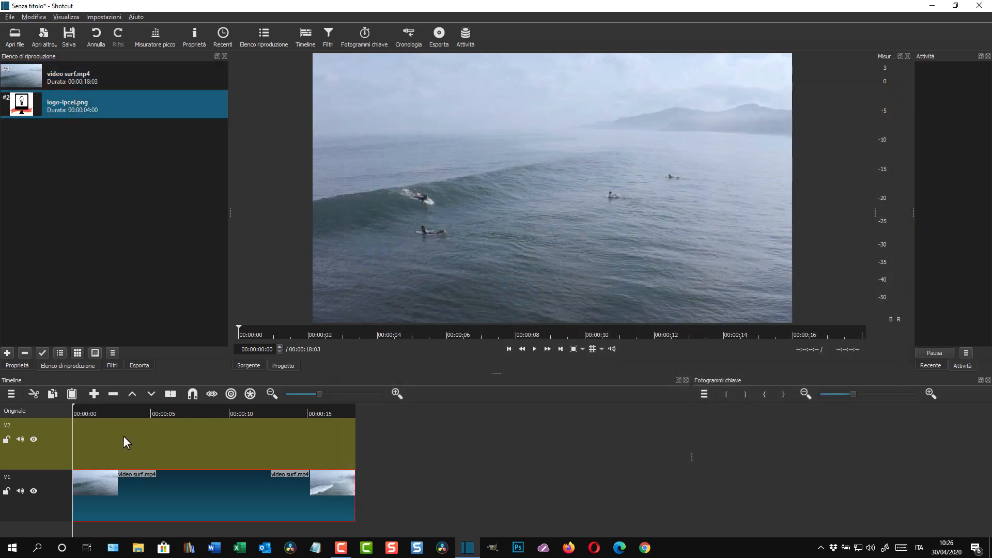
mouse_move(201, 480)
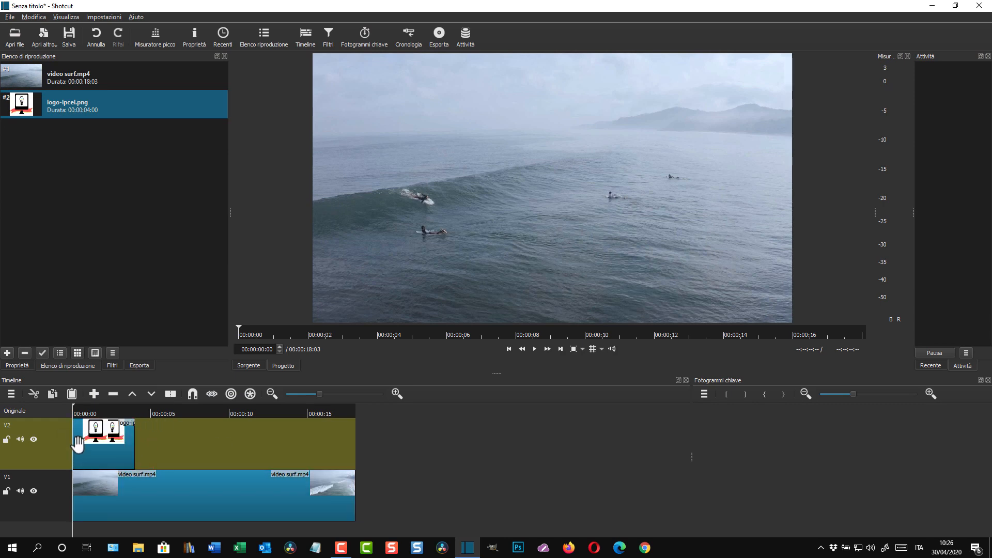
Place logo-ipcei.png at 00:00 on track V2, stretched to the surf clip's end
left_click(101, 430)
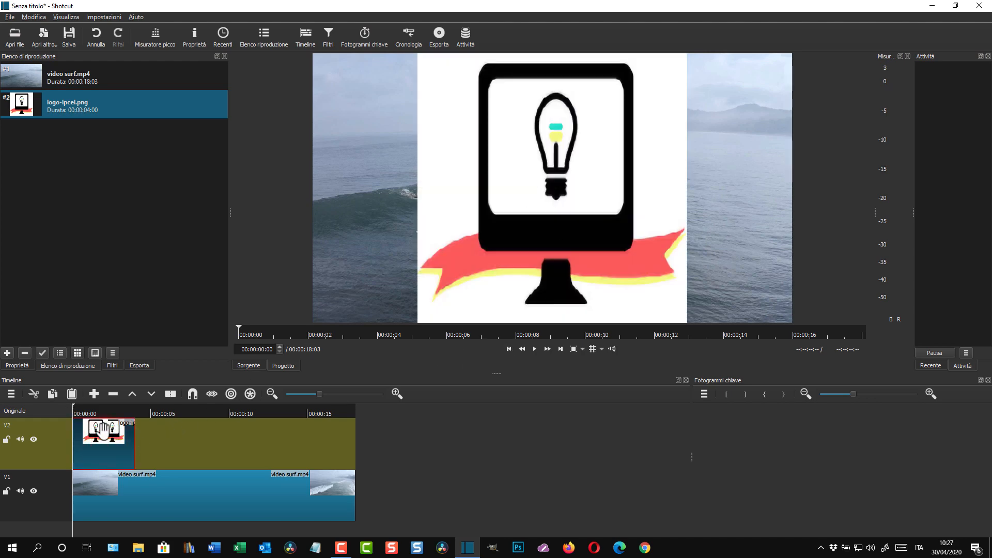
mouse_move(703, 242)
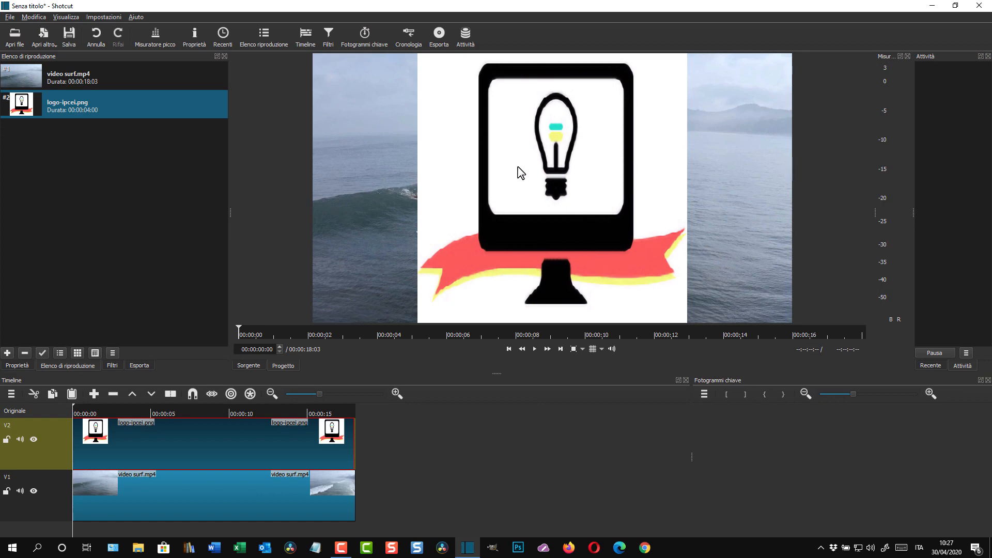
mouse_move(196, 444)
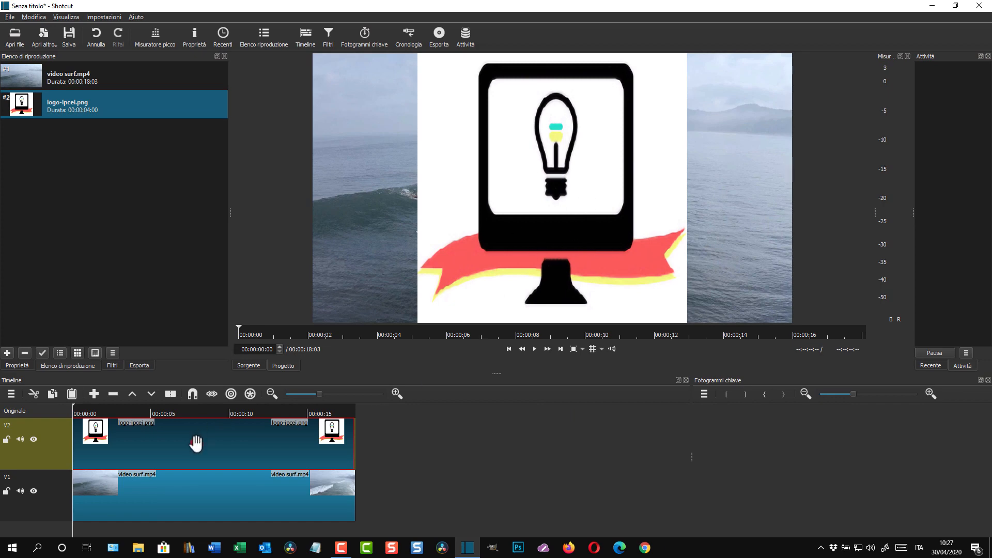
mouse_move(170, 445)
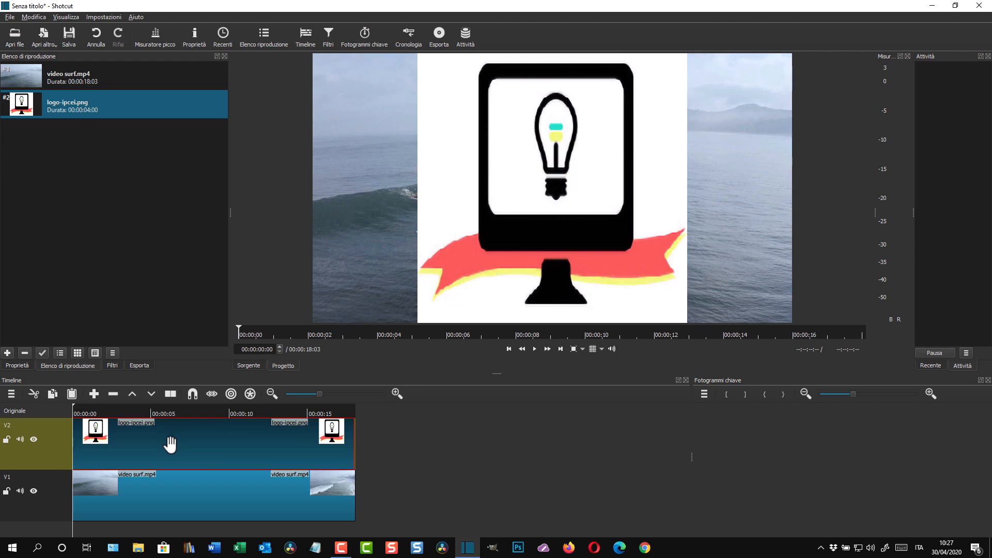
mouse_move(185, 380)
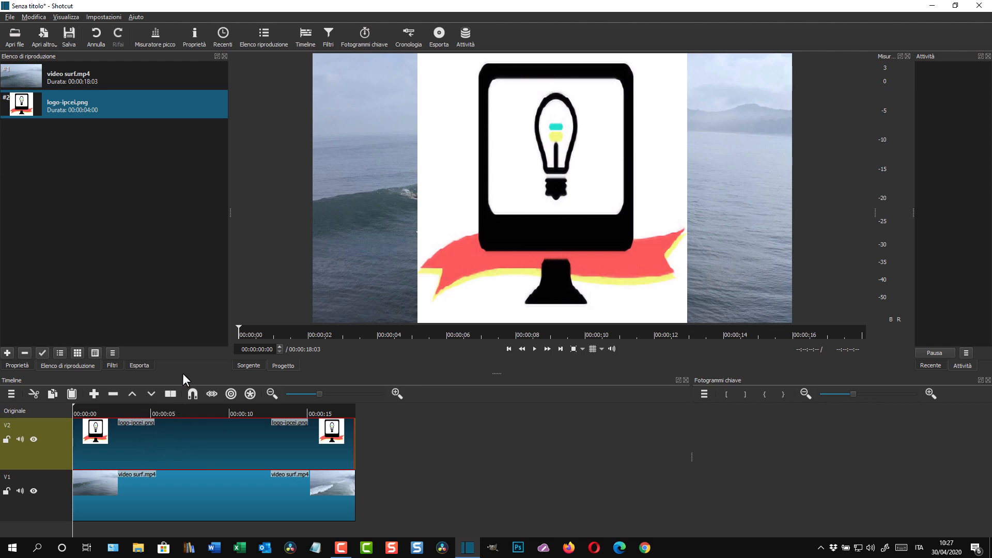
Add the Dimensione e posizione filter to the logo for size 159x159 at 23,904
left_click(328, 33)
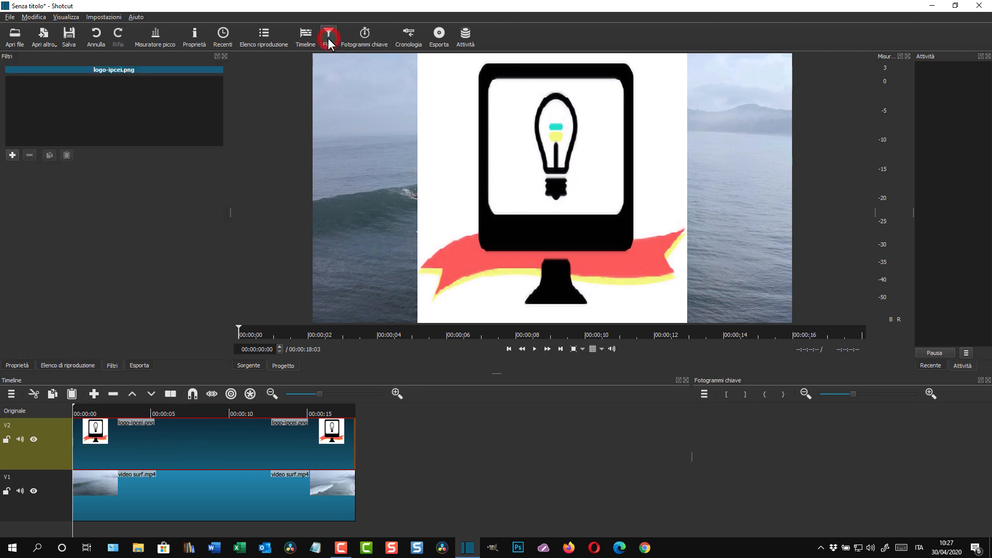
left_click(327, 36)
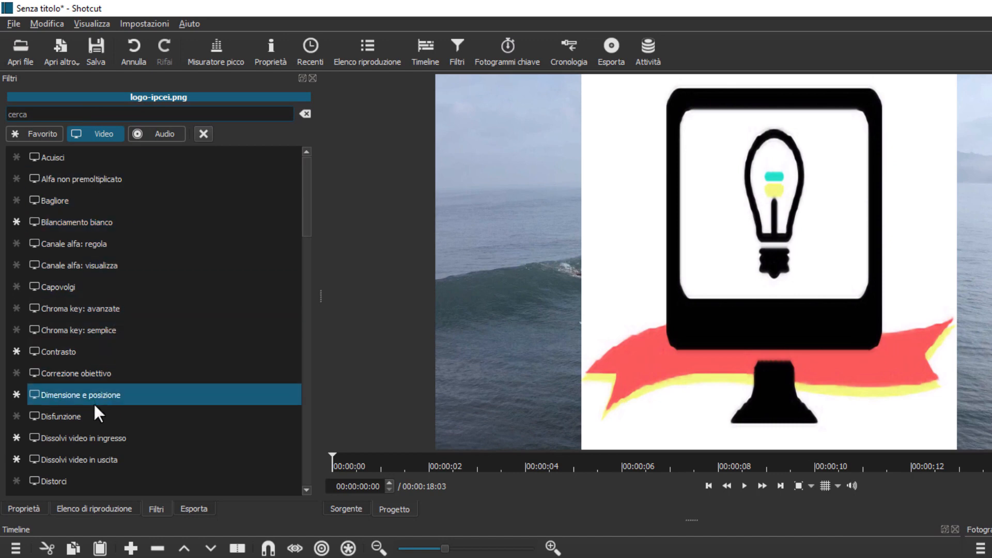
double_click(80, 394)
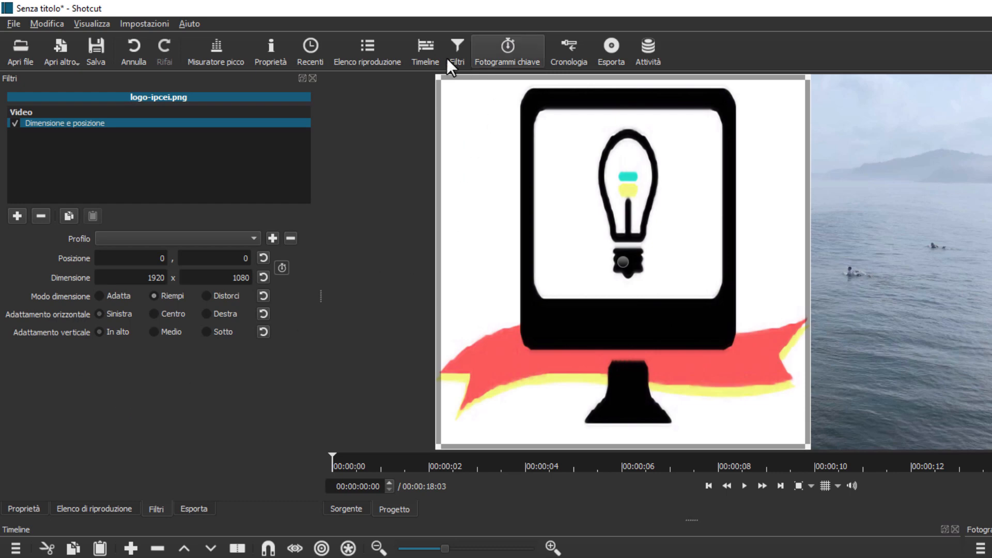
mouse_move(473, 86)
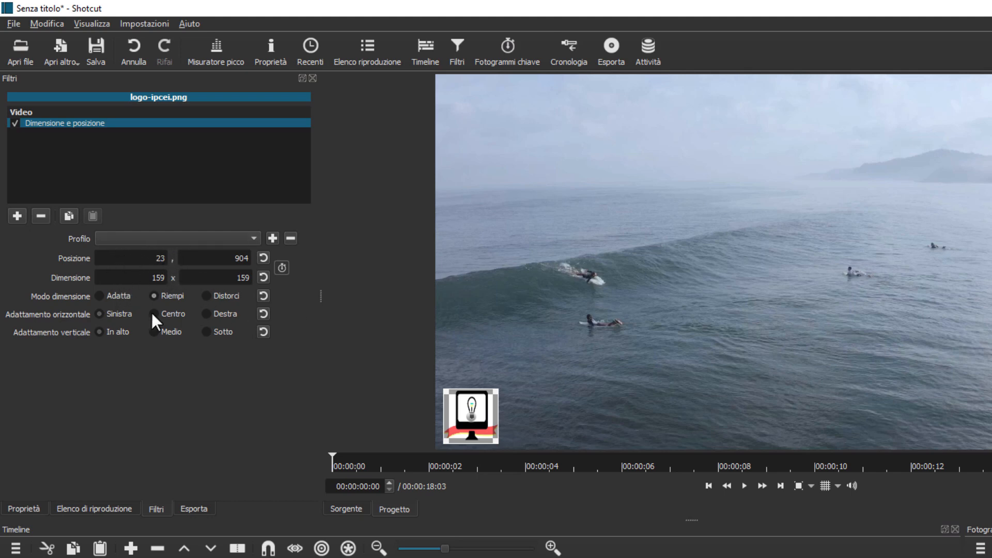
mouse_move(262, 409)
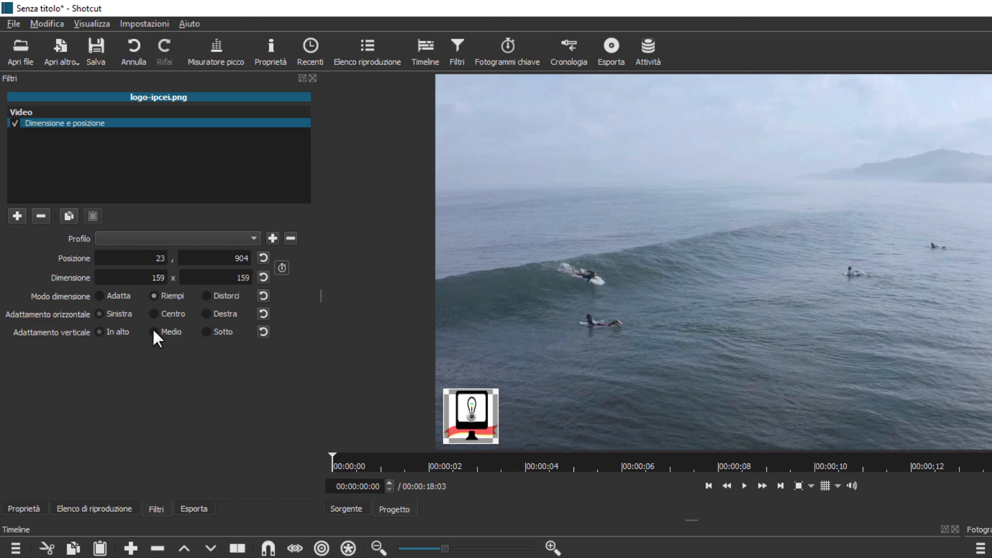
mouse_move(215, 258)
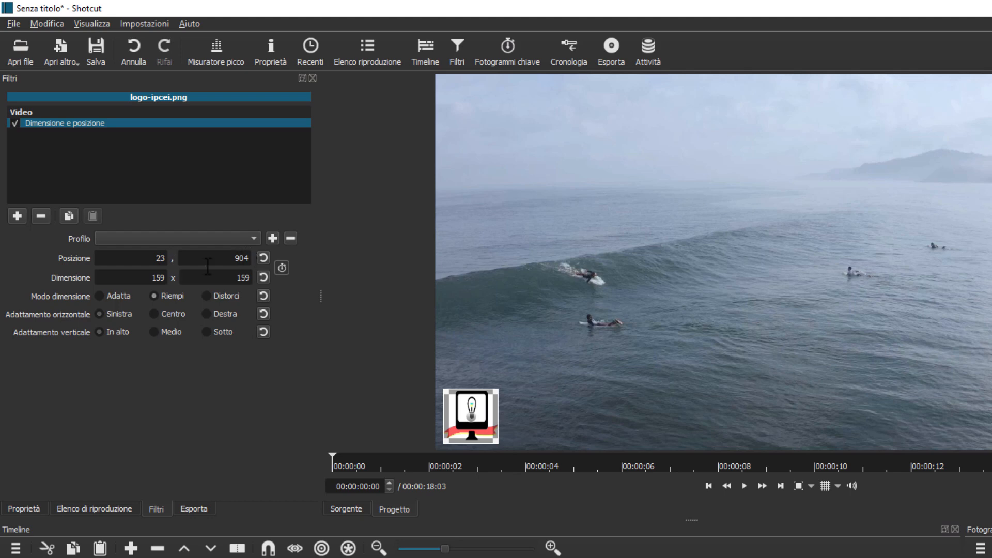
mouse_move(227, 395)
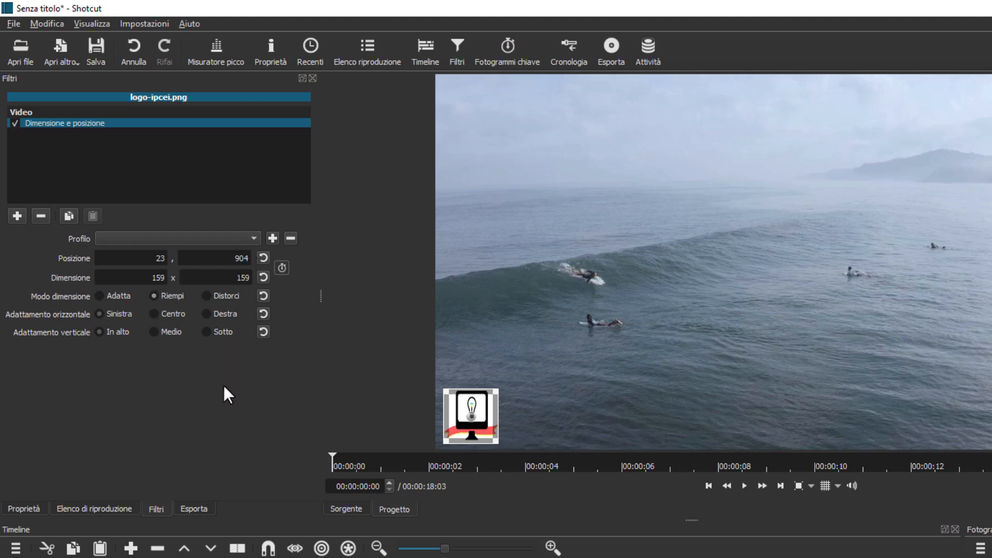
mouse_move(211, 359)
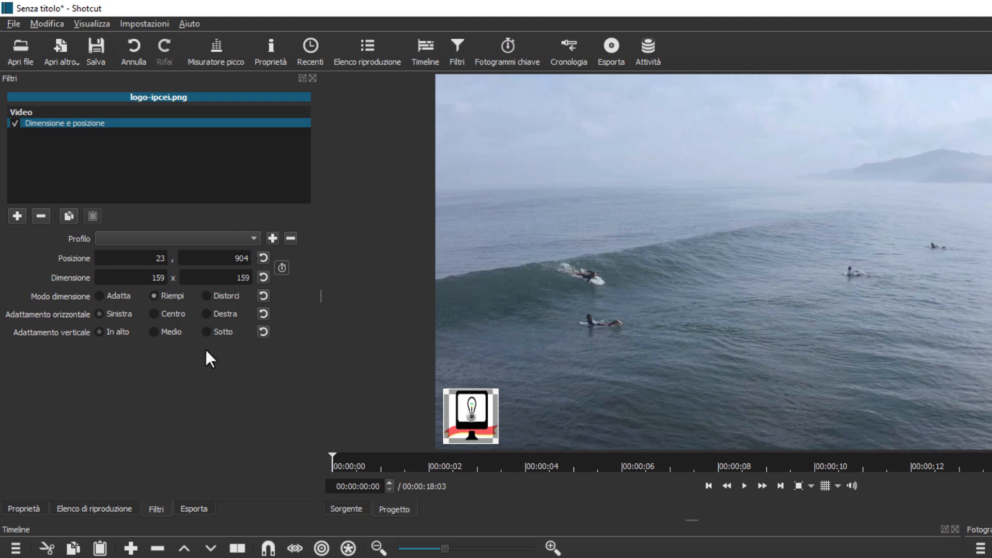
mouse_move(155, 510)
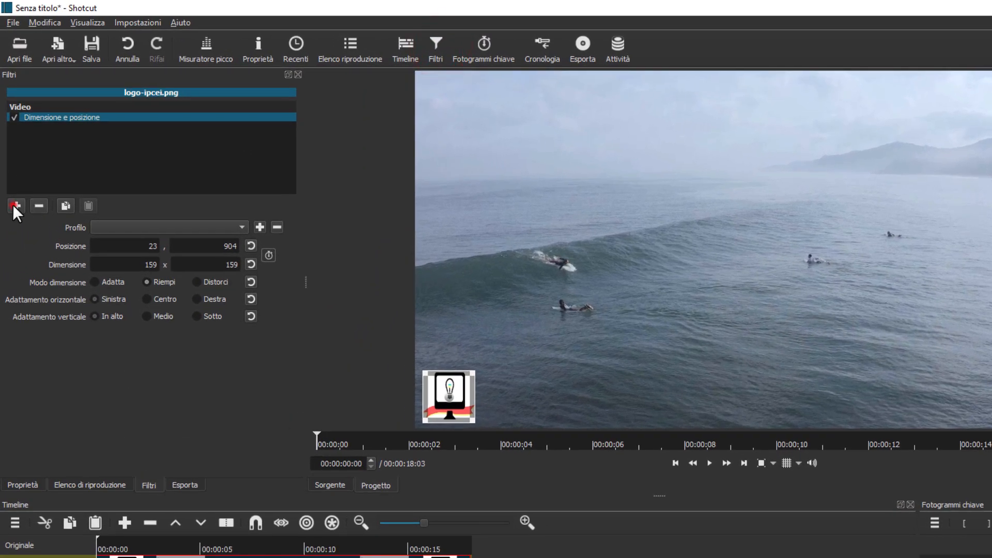
Add the Opacità filter to the logo and lower its Livello to 16%
left_click(14, 206)
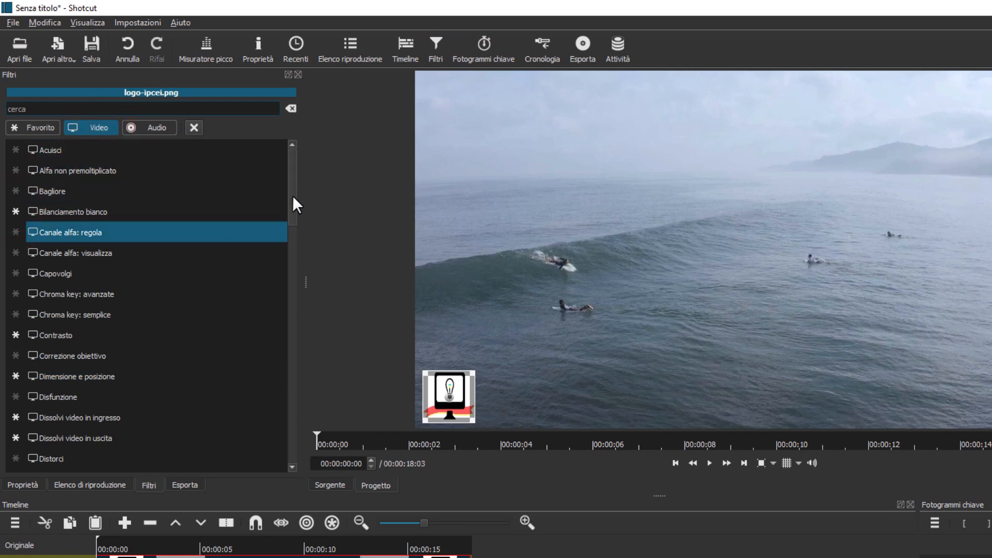
scroll("down", 3)
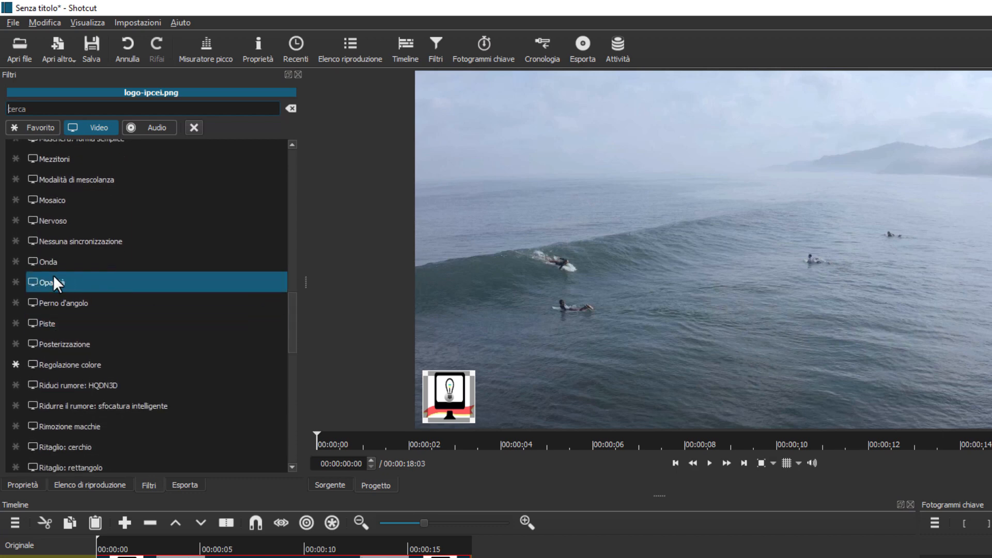
double_click(53, 281)
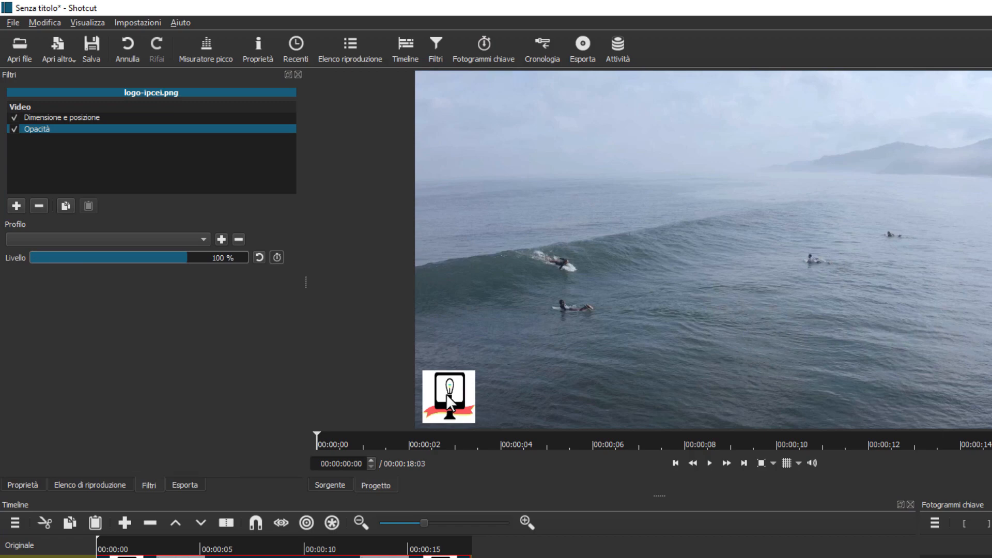
mouse_move(364, 402)
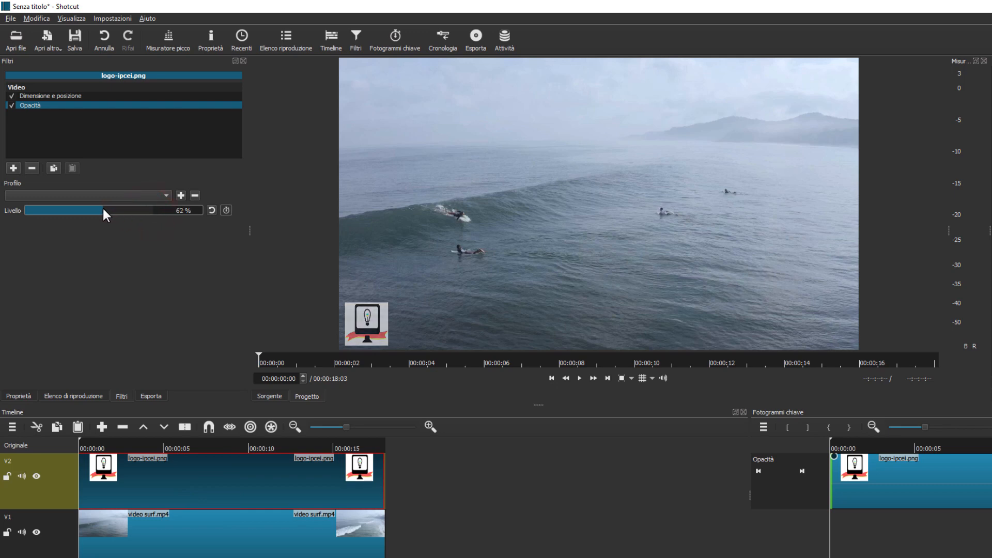
left_click_drag(105, 210, 68, 208)
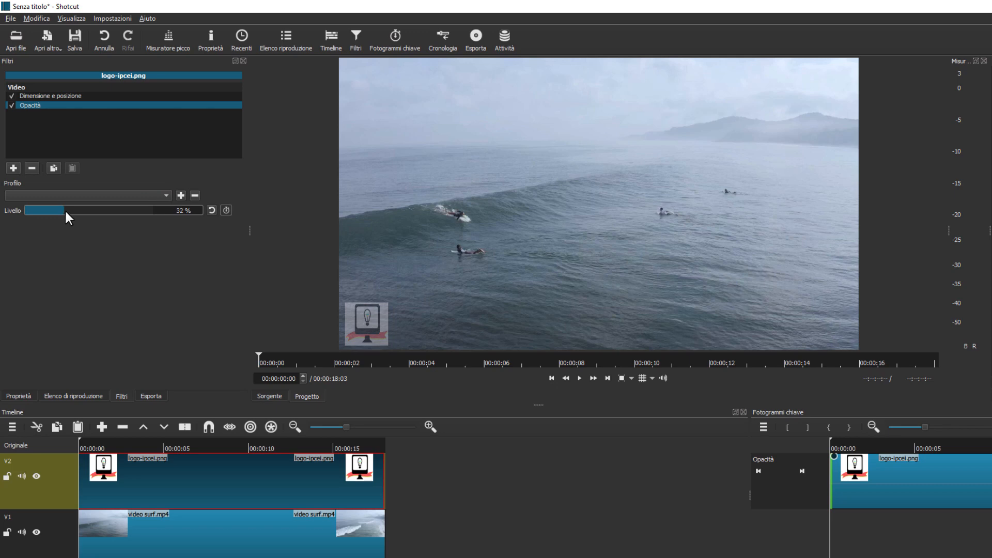
left_click_drag(66, 210, 56, 210)
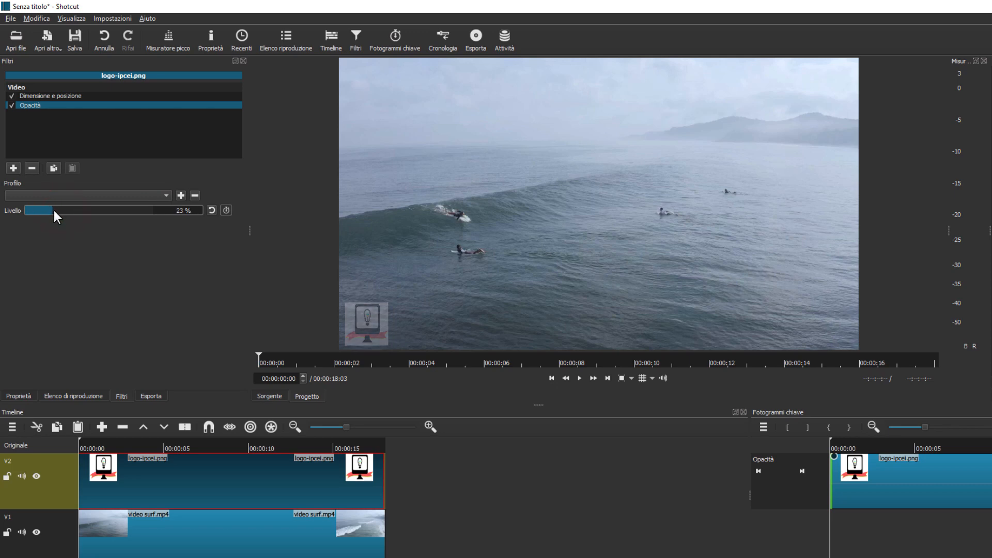
left_click_drag(57, 210, 48, 210)
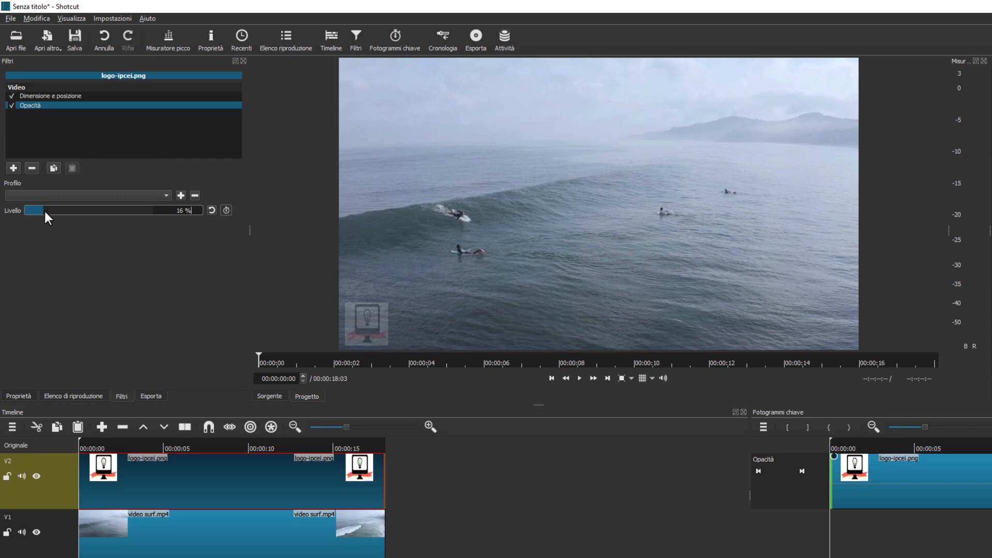
mouse_move(60, 247)
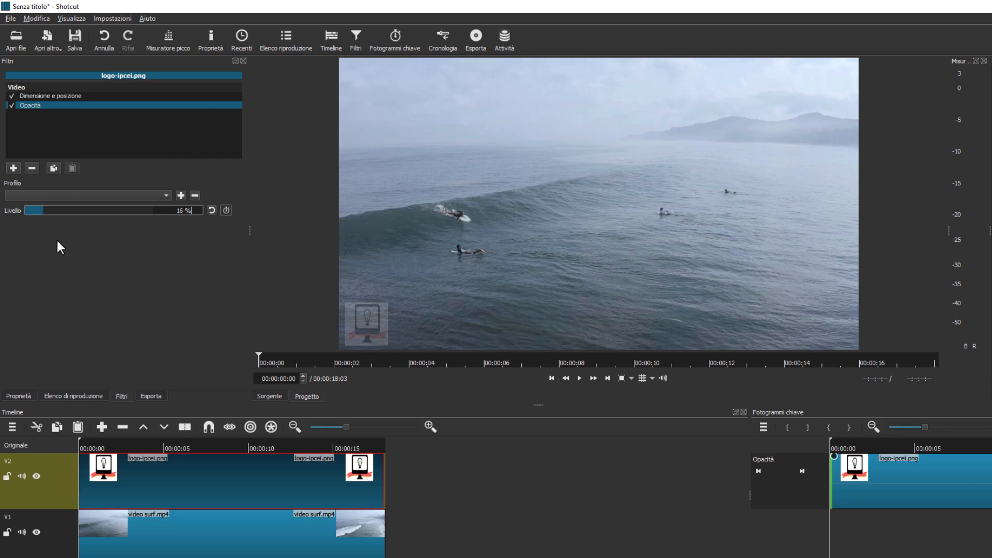
mouse_move(180, 347)
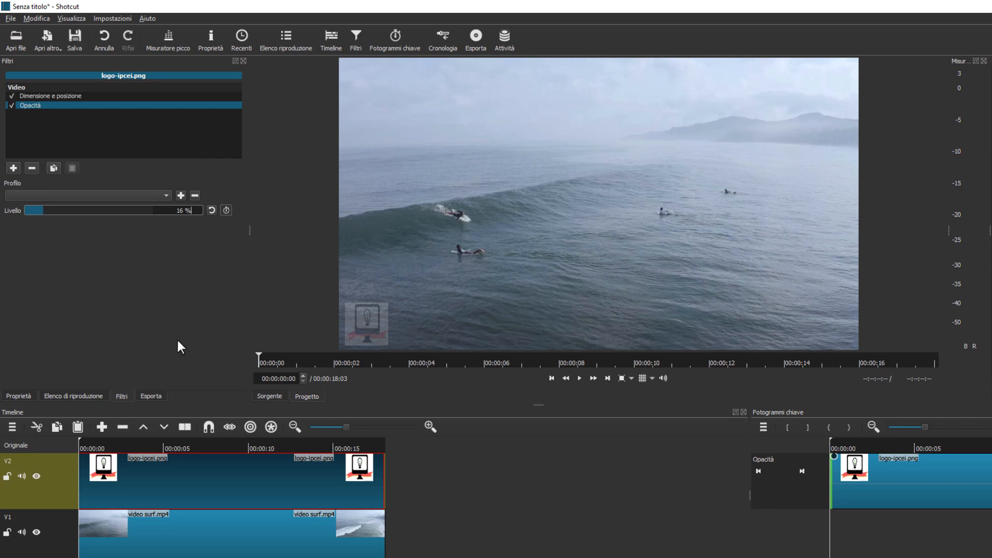
mouse_move(423, 349)
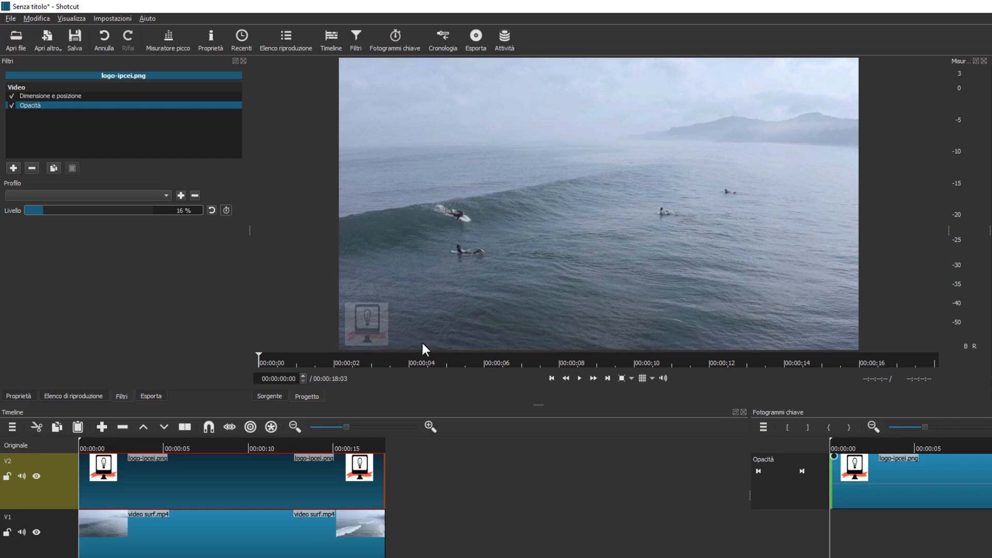
mouse_move(370, 334)
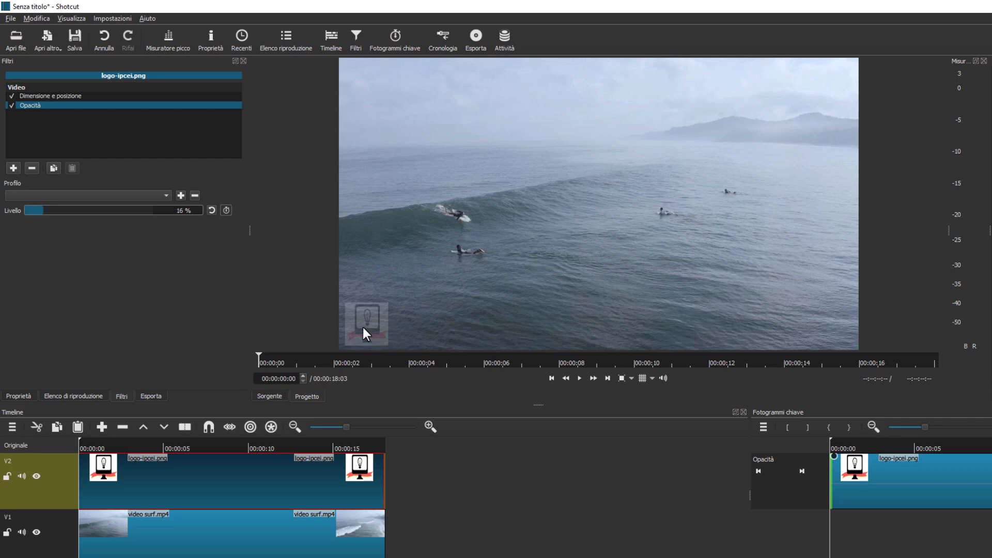
mouse_move(570, 405)
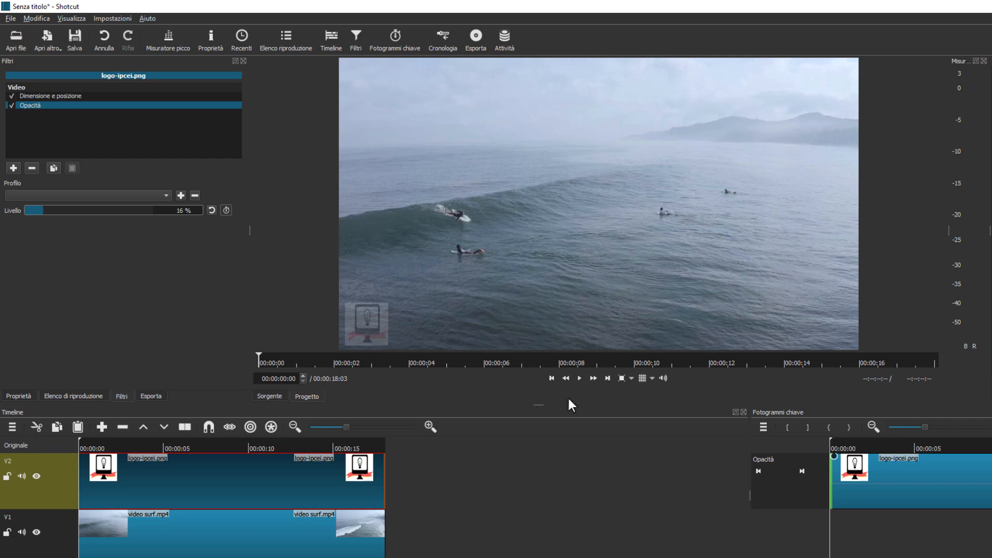
Play and pause the video to check the faint watermark
left_click(574, 378)
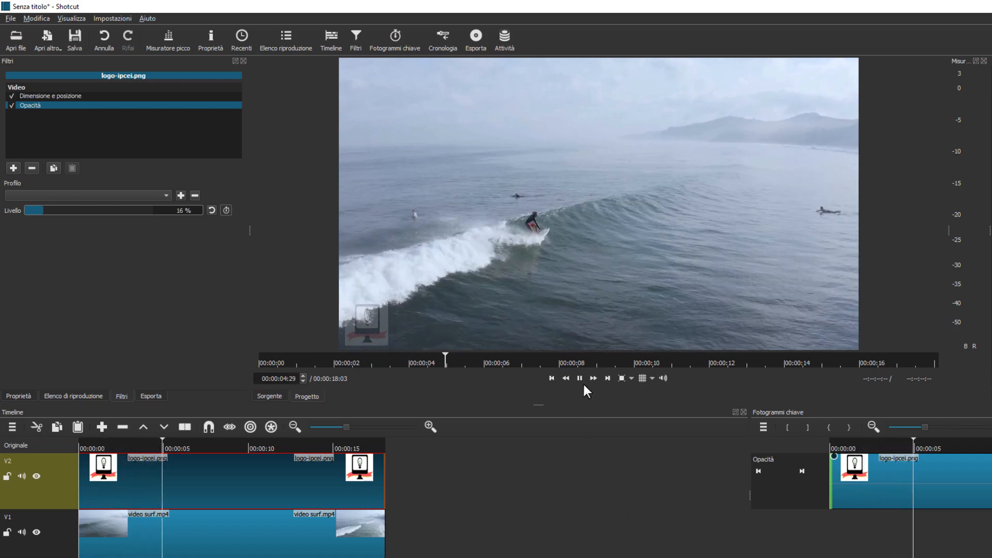
left_click(578, 378)
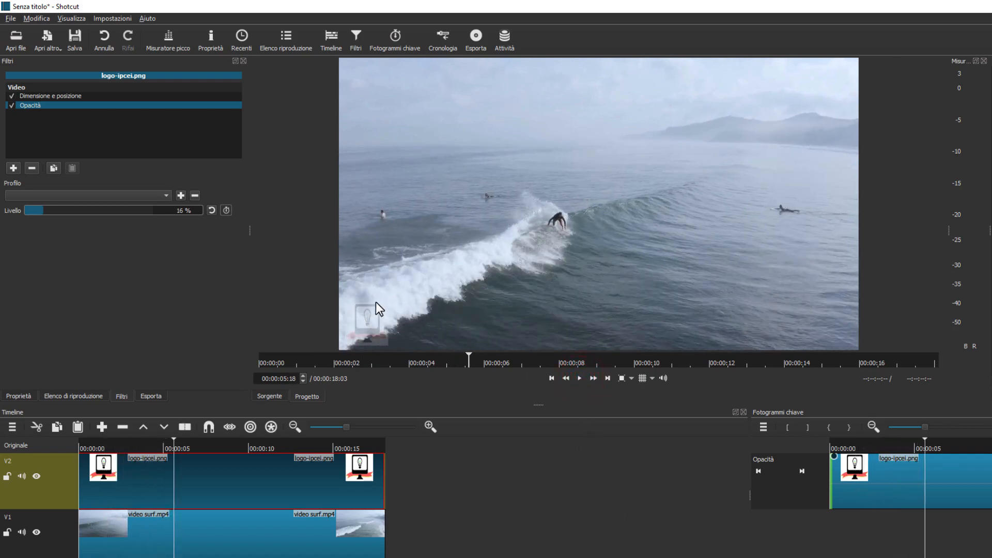
mouse_move(372, 323)
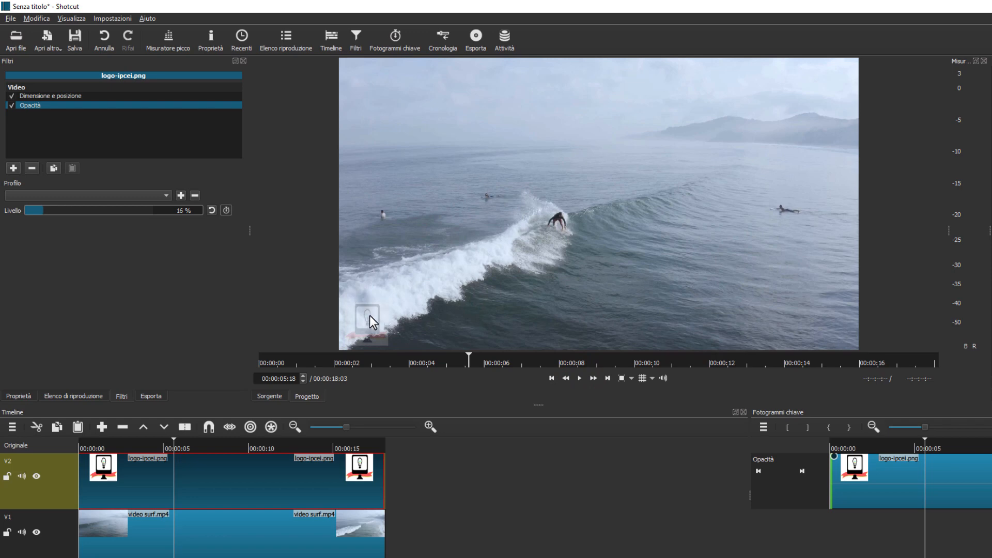
mouse_move(191, 165)
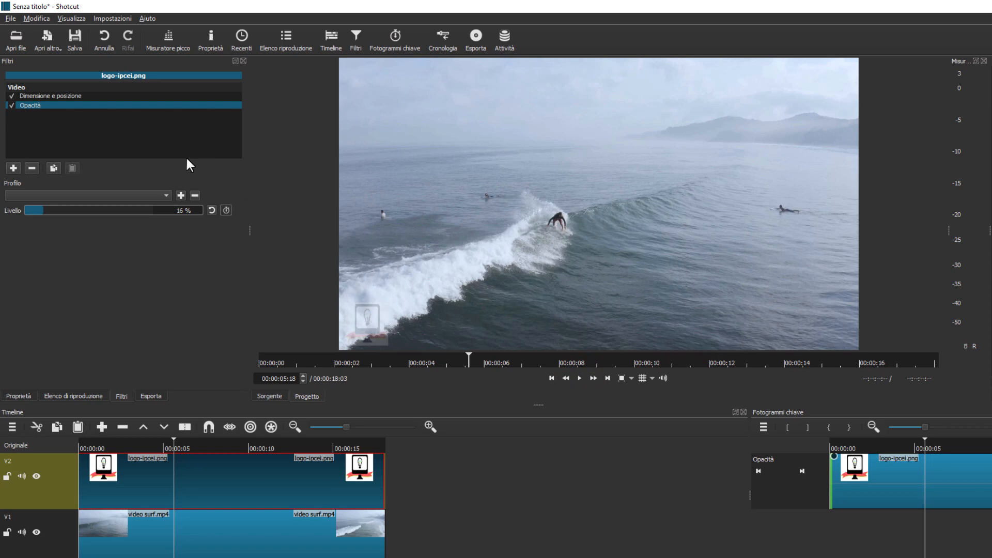
mouse_move(329, 78)
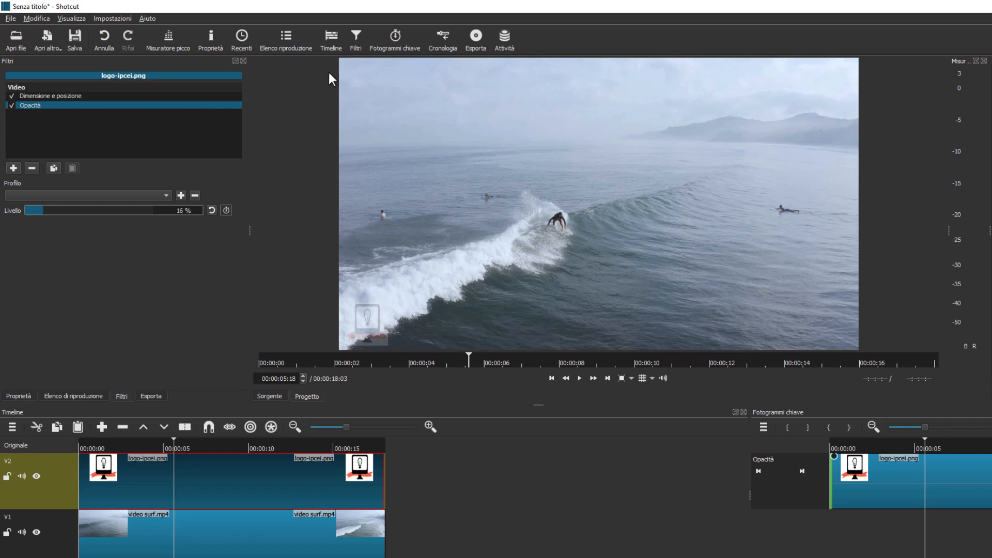
Browse the Video filter catalogue available for the logo clip
left_click(31, 168)
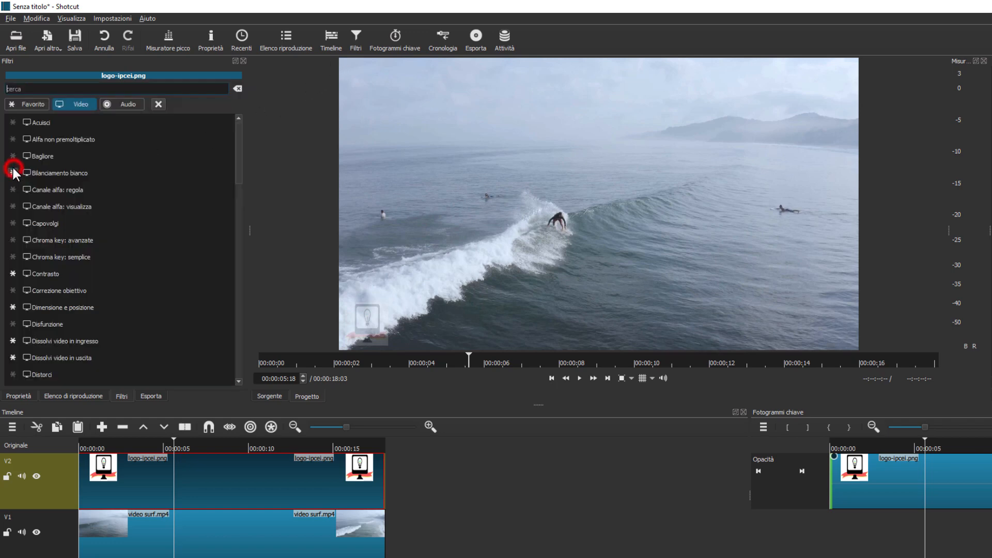
left_click(63, 140)
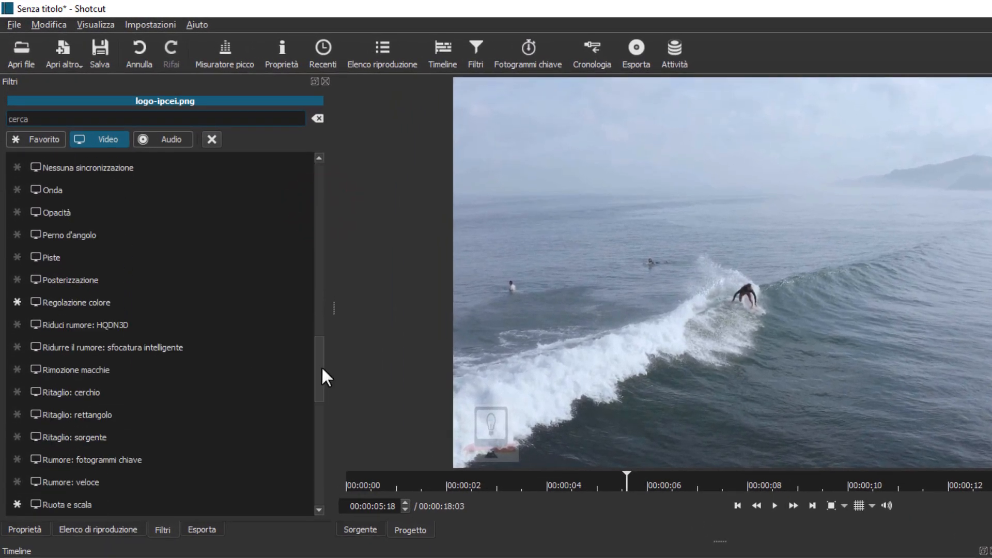
left_click(83, 368)
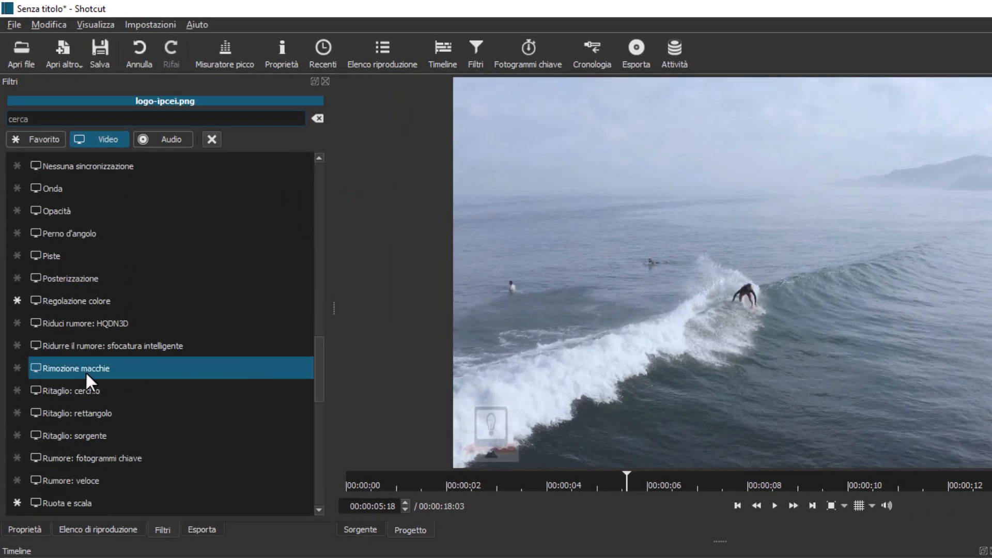
left_click(81, 414)
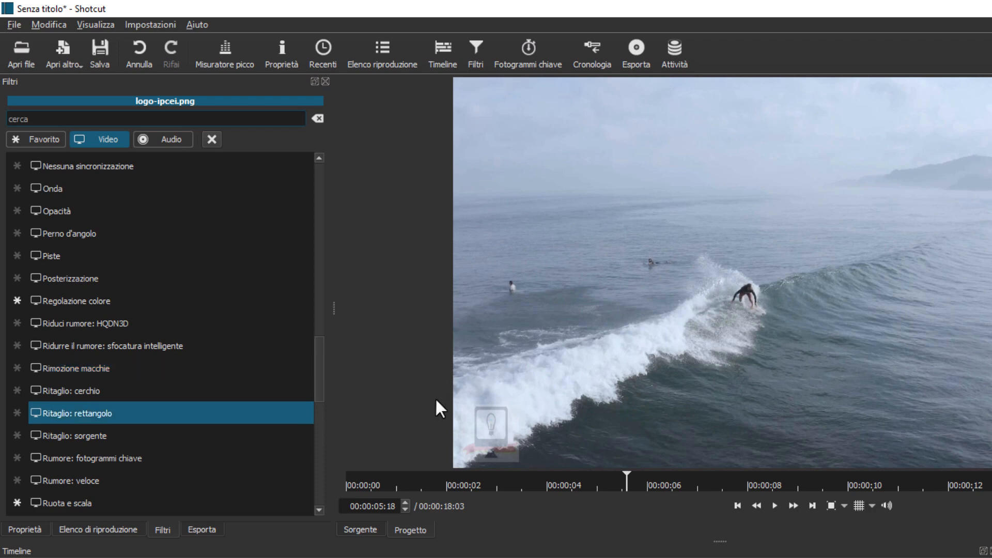
left_click(81, 301)
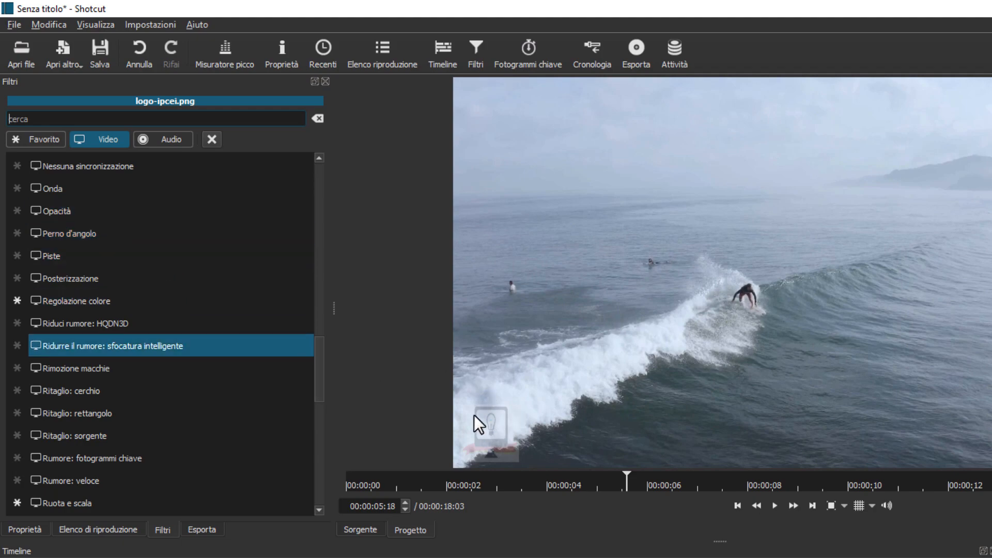
mouse_move(500, 436)
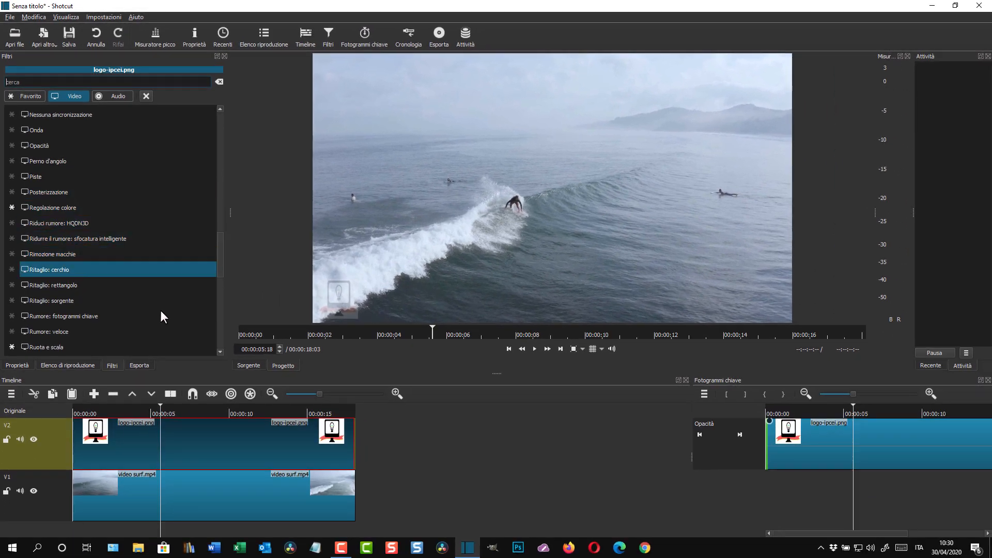
left_click(48, 348)
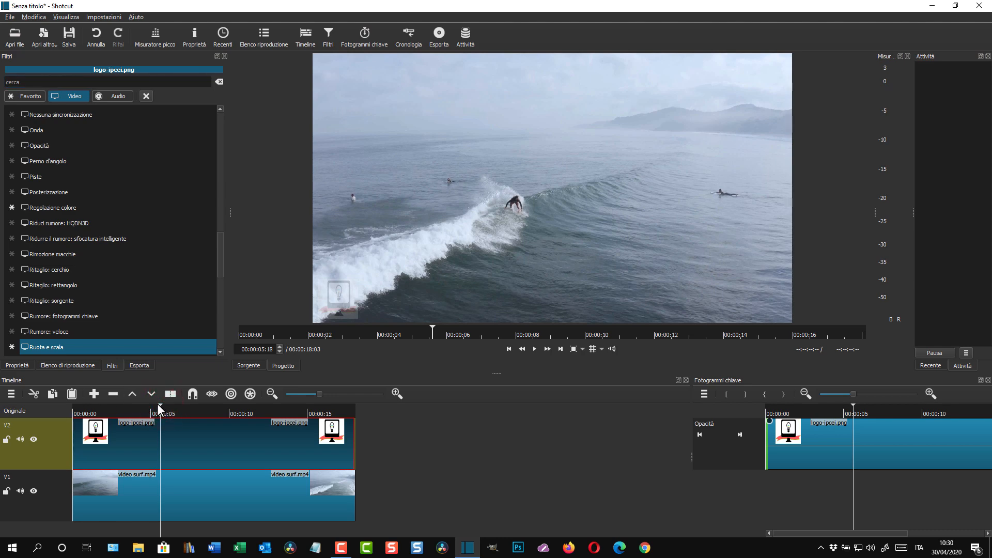
Enable keyframes on the logo's Dimensione e posizione filter position
left_click(509, 349)
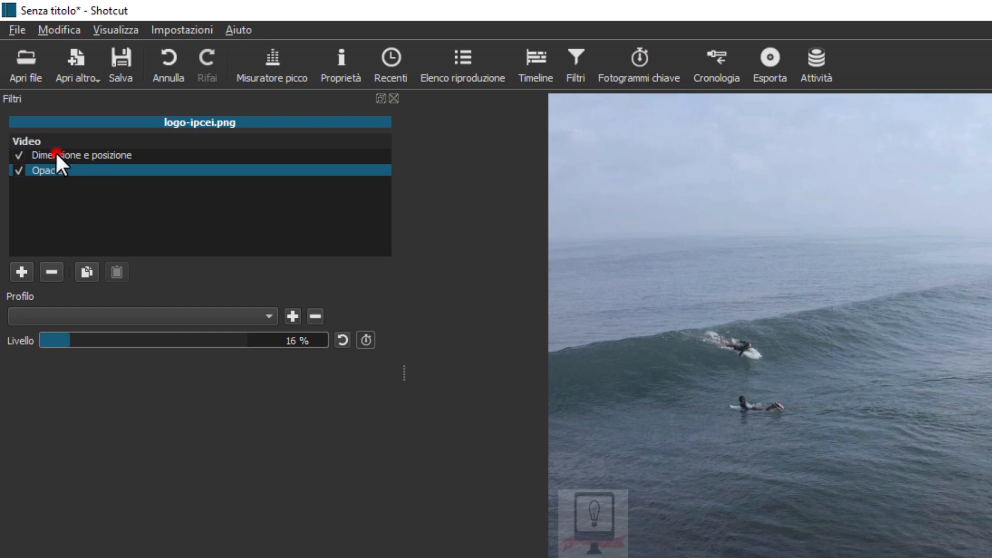
left_click(82, 155)
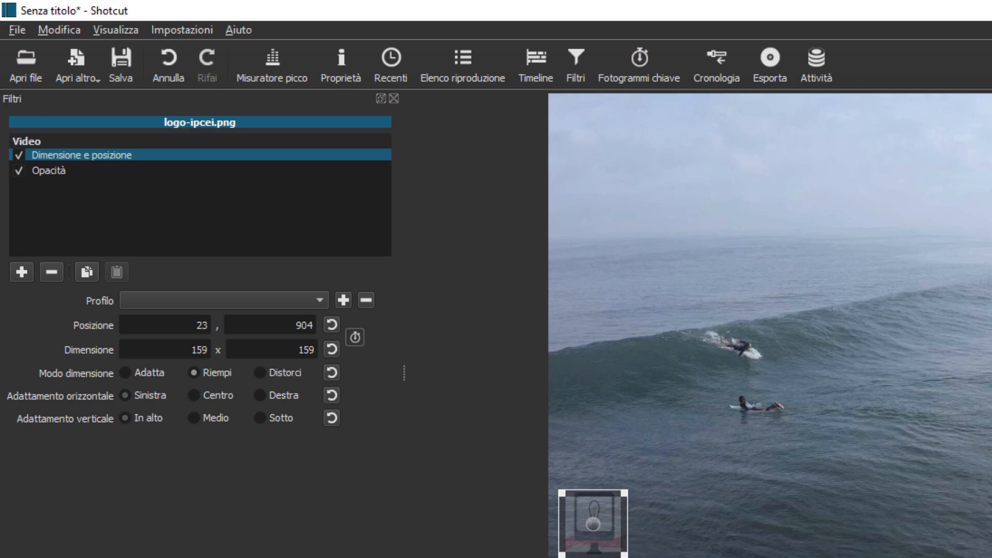
mouse_move(355, 335)
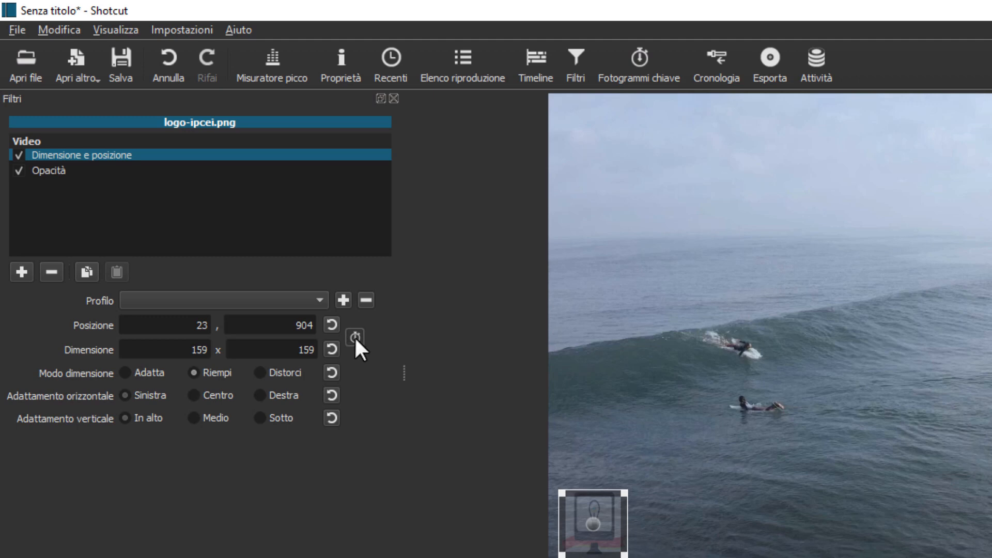
left_click(354, 338)
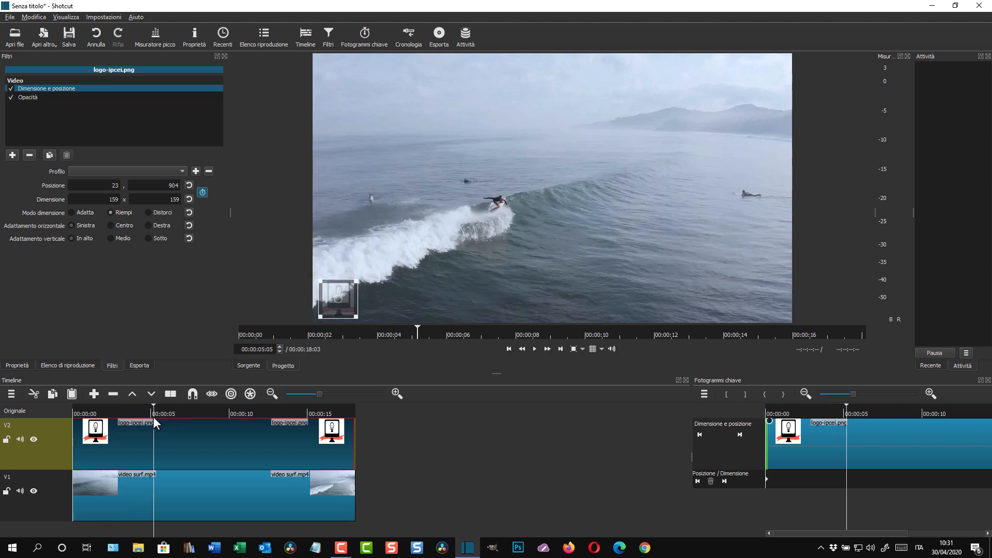
mouse_move(340, 301)
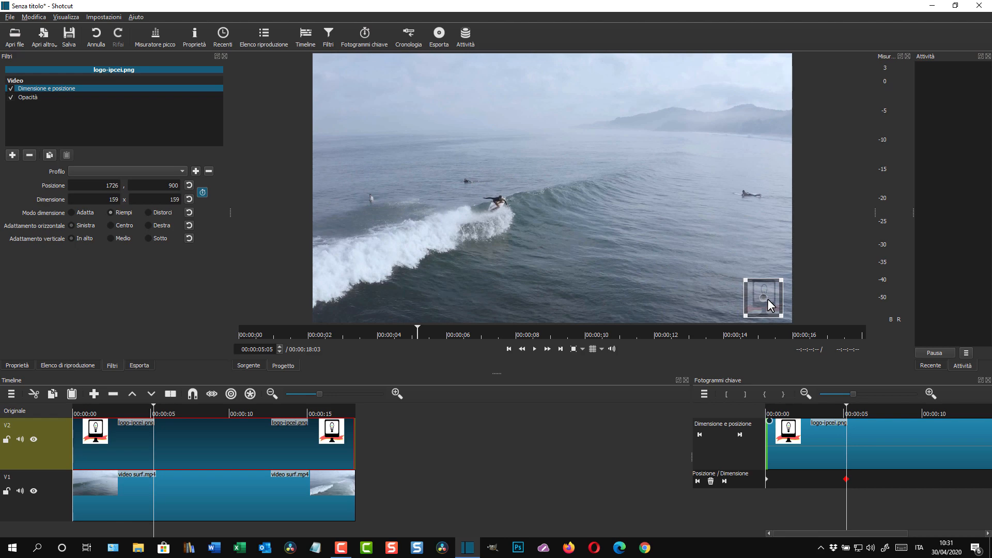
mouse_move(566, 276)
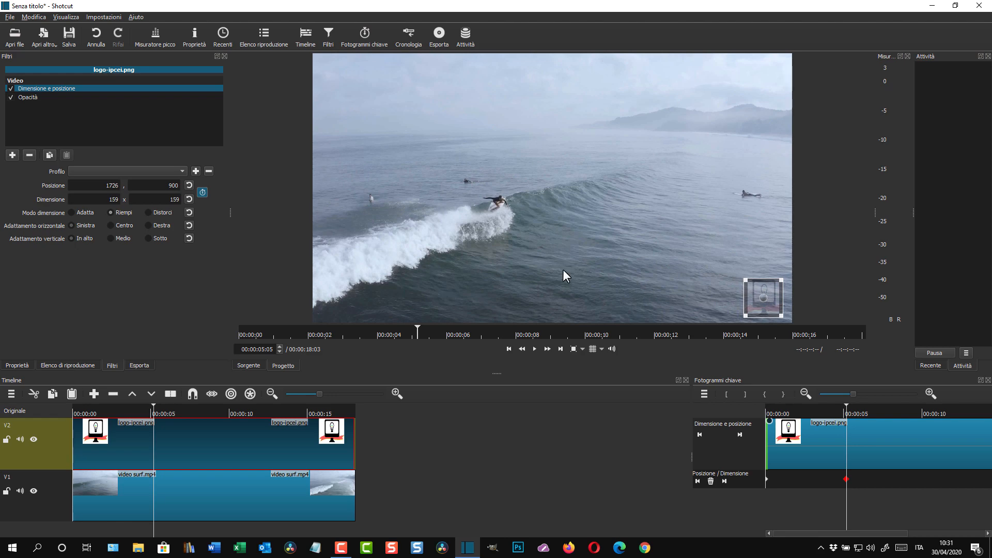
mouse_move(135, 198)
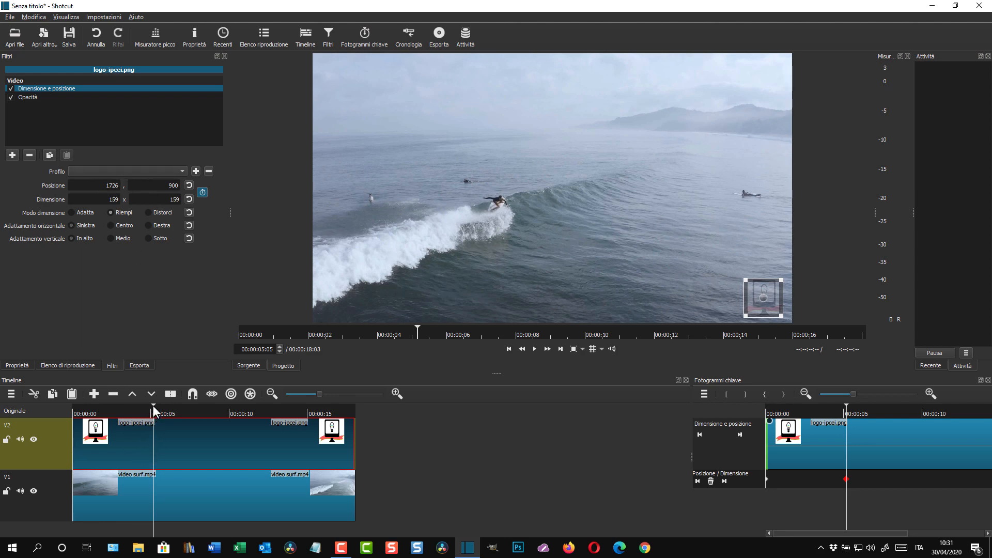
Move the playhead to about 00:00:09 for the logo's next corner keyframe
left_click(214, 413)
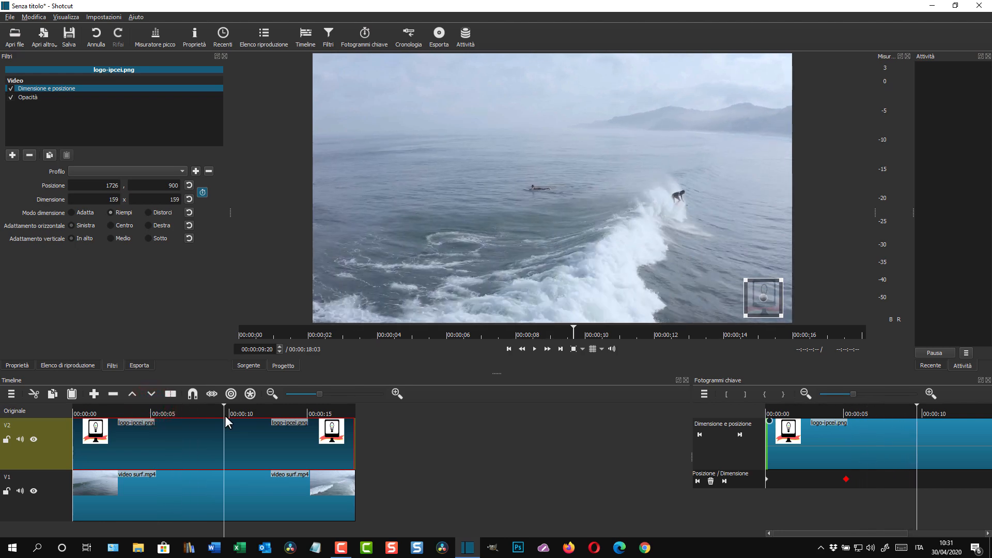
mouse_move(763, 300)
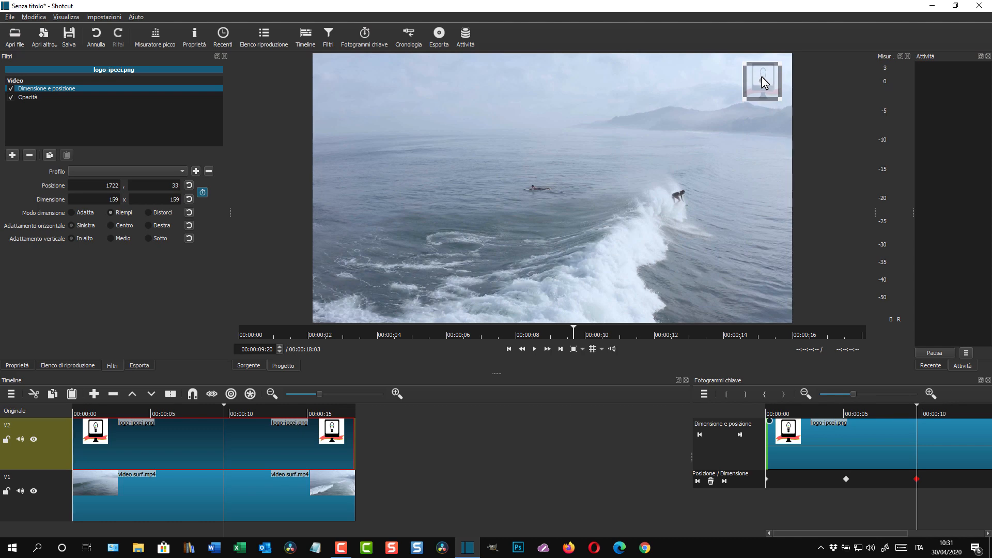
mouse_move(673, 142)
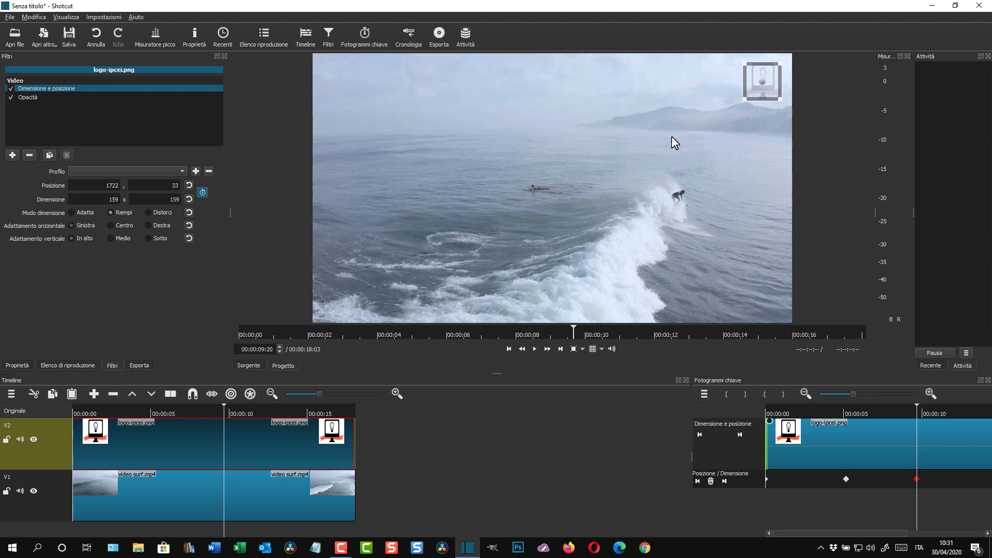
mouse_move(227, 412)
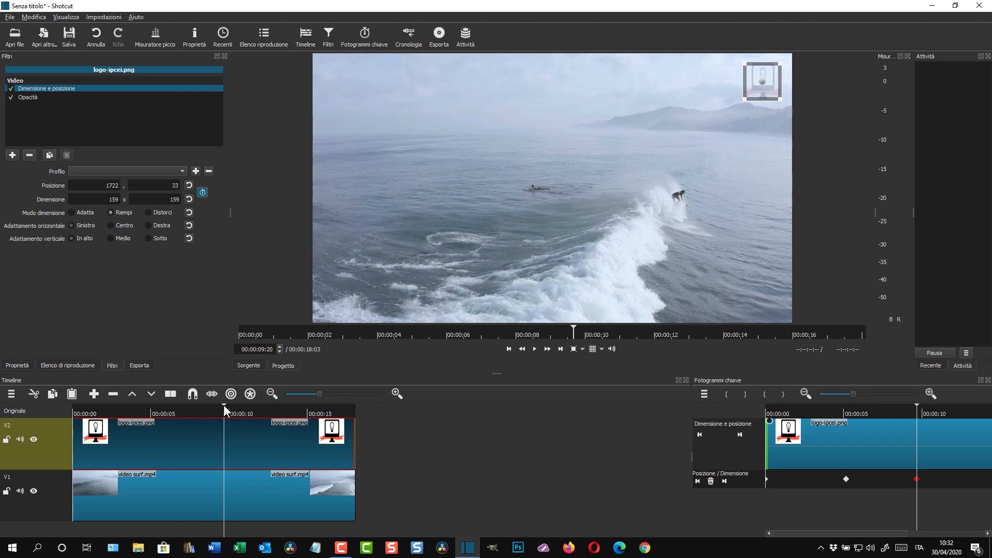
Keyframe the logo top-left near 13 seconds, then bottom-left at 27,900 near the end
left_click(281, 414)
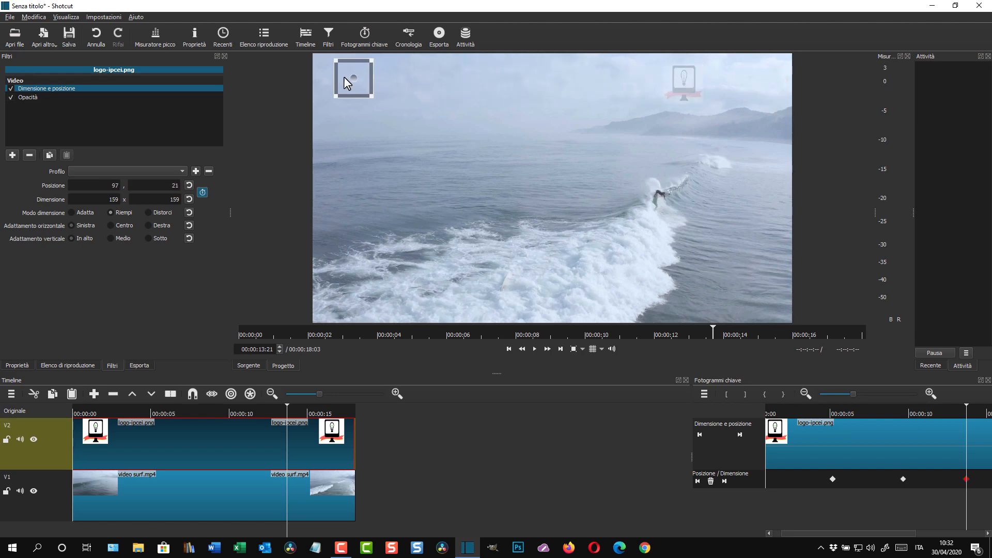
left_click_drag(355, 78, 340, 79)
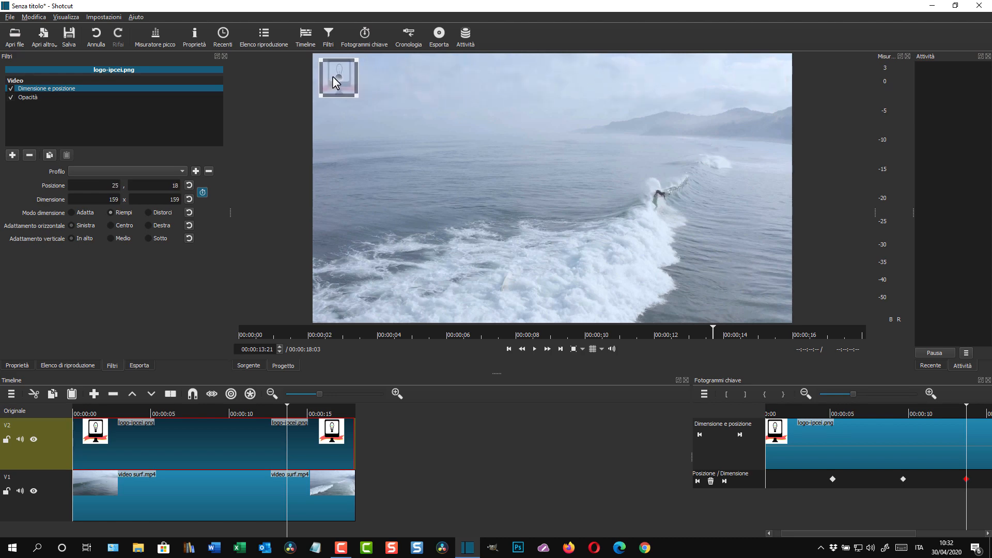
mouse_move(489, 184)
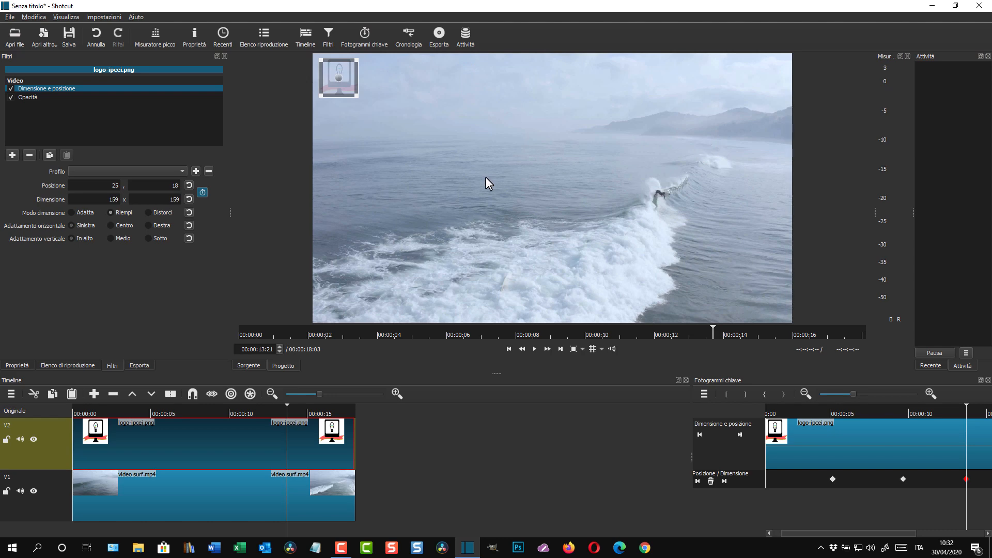
mouse_move(288, 411)
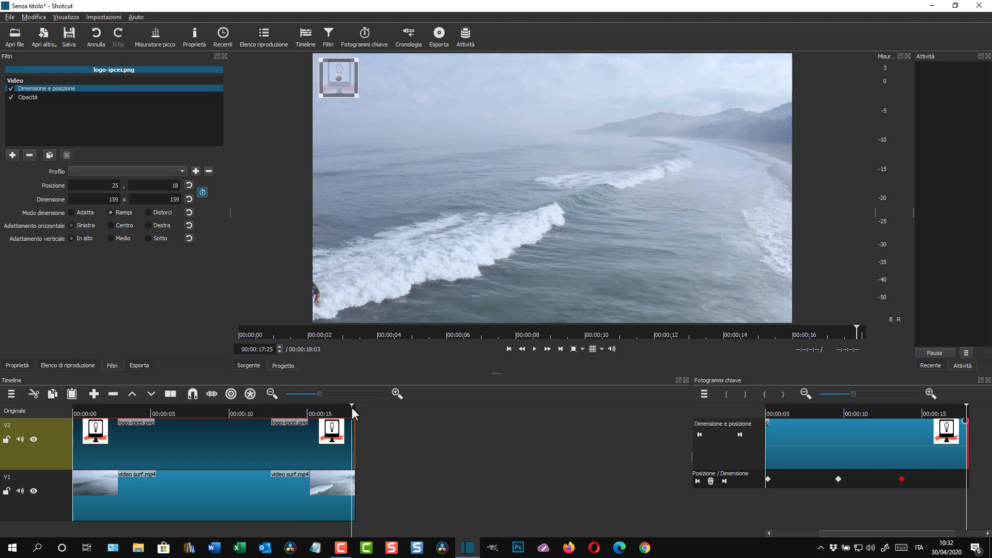
mouse_move(359, 396)
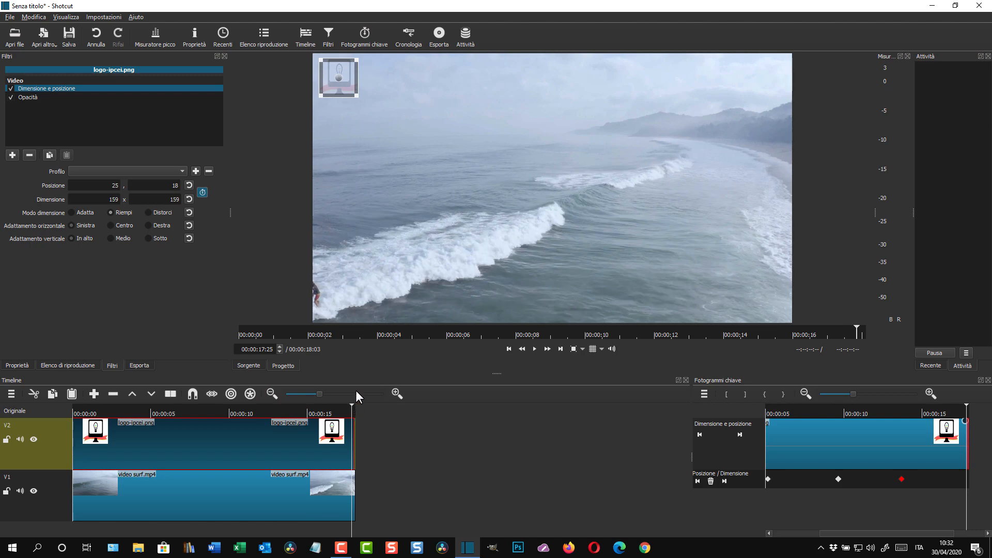
left_click_drag(339, 78, 337, 92)
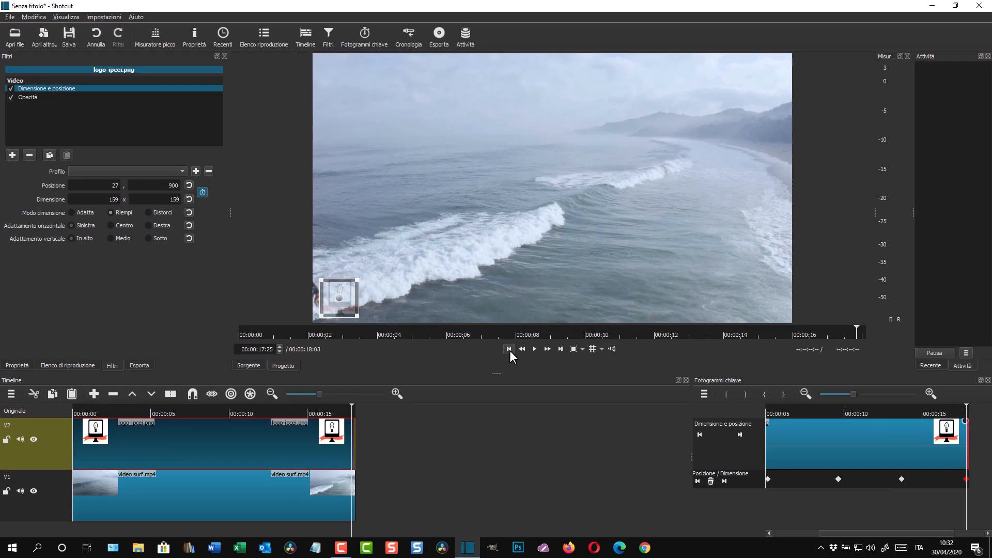
mouse_move(510, 355)
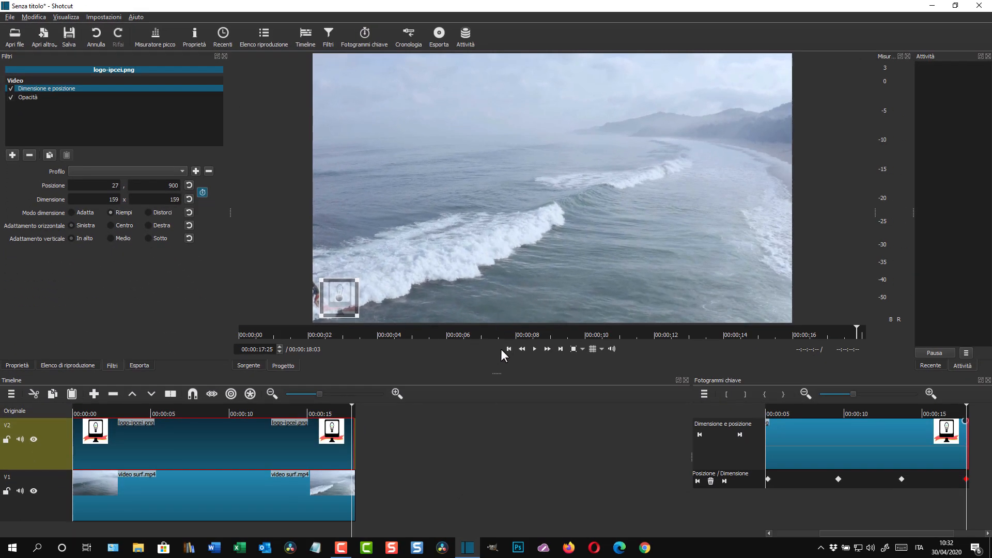
Rewind and play surf.mp4 through from the start to preview the logo moving corner to corner
left_click(509, 348)
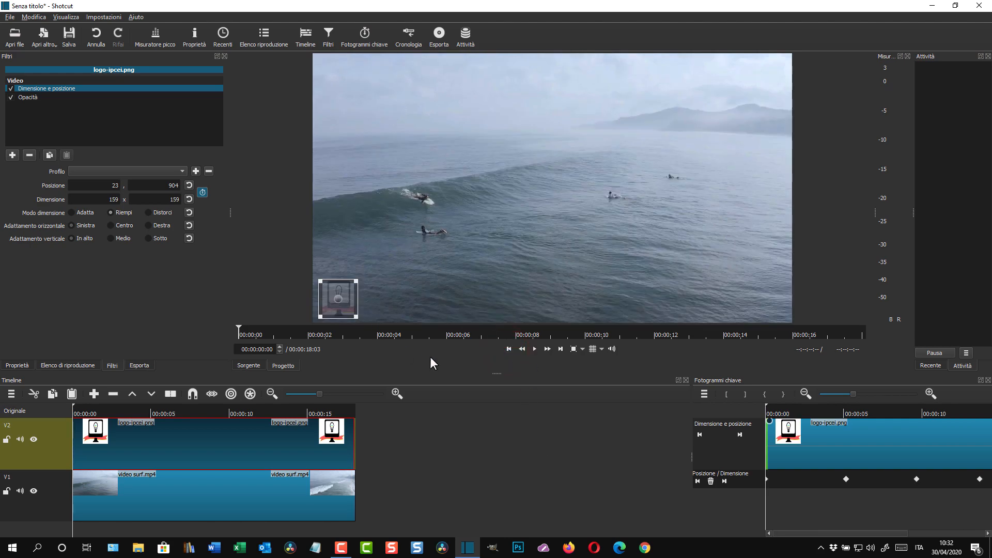
left_click(534, 349)
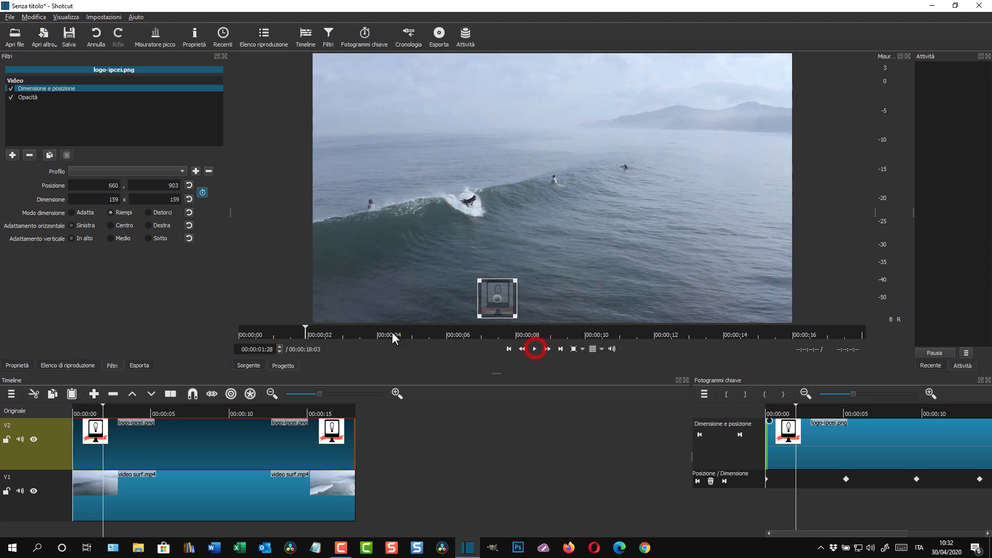
left_click(158, 494)
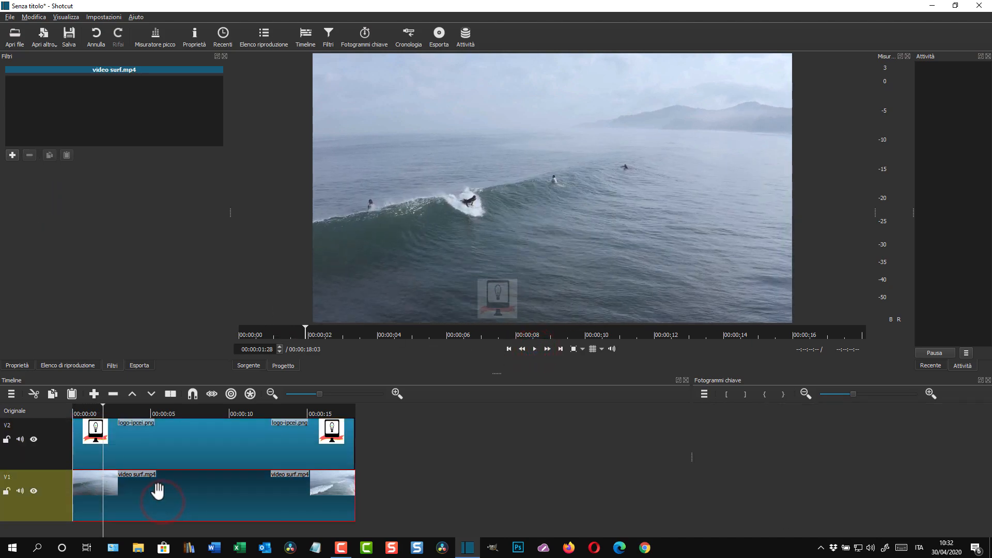
mouse_move(173, 421)
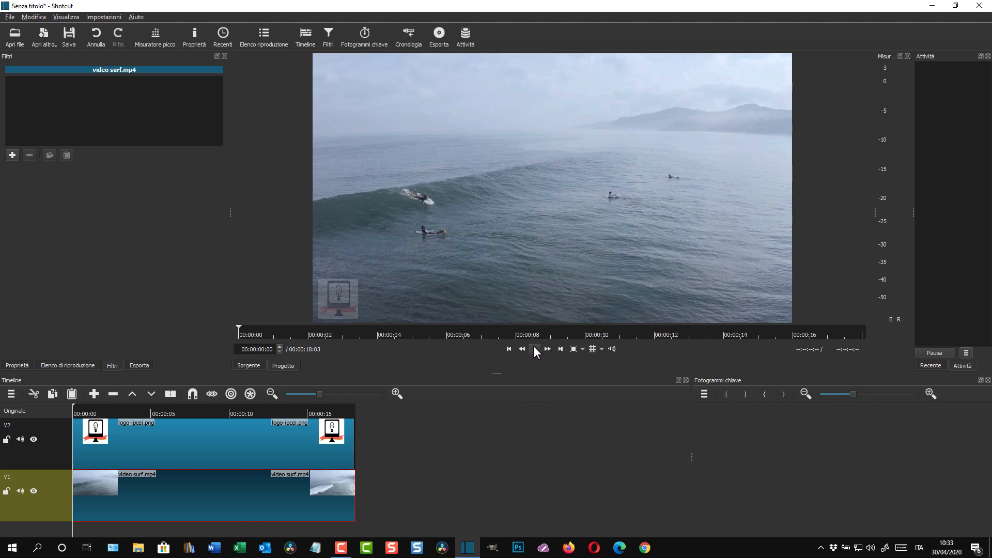
left_click(534, 348)
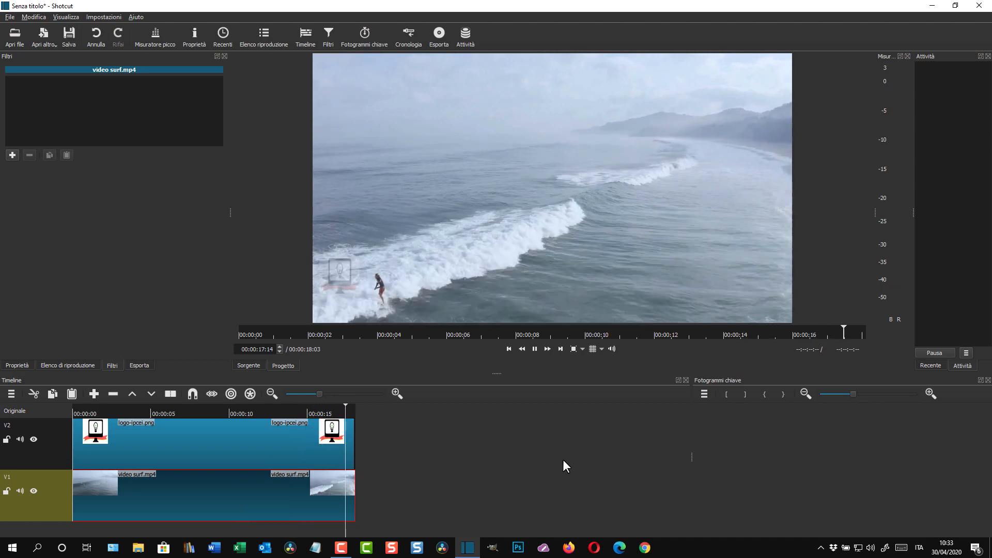
left_click(535, 348)
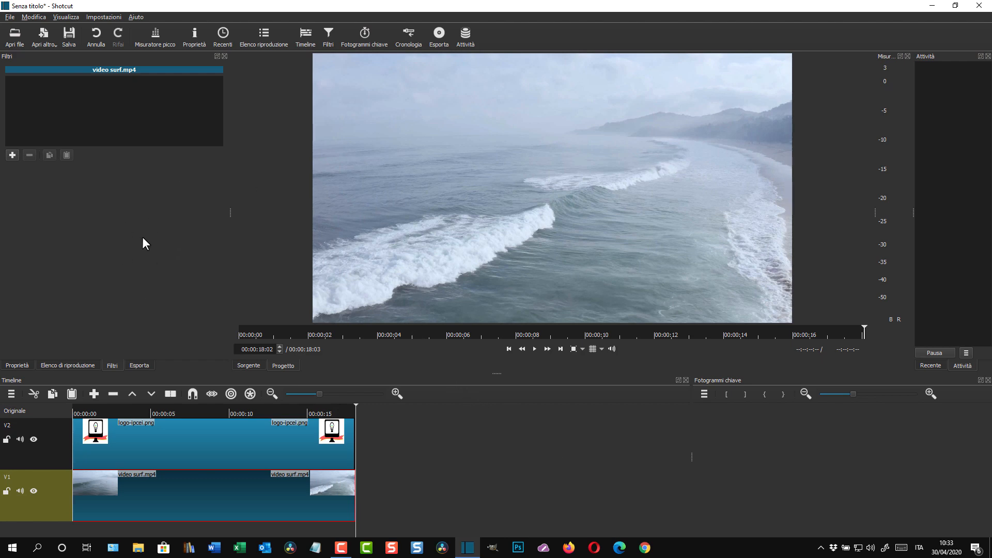
Choose the H.264 High Profile export preset and start exporting to a file
left_click(439, 35)
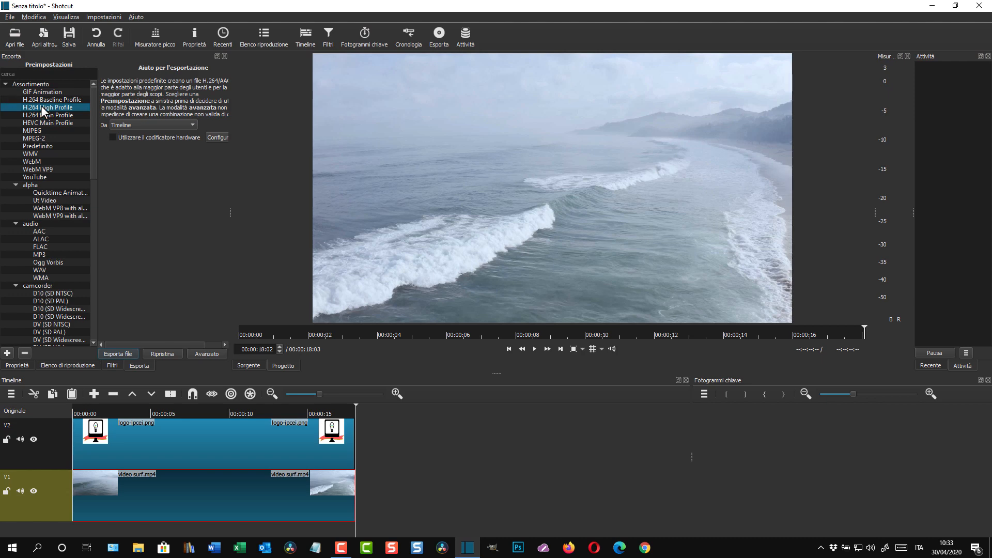
mouse_move(36, 115)
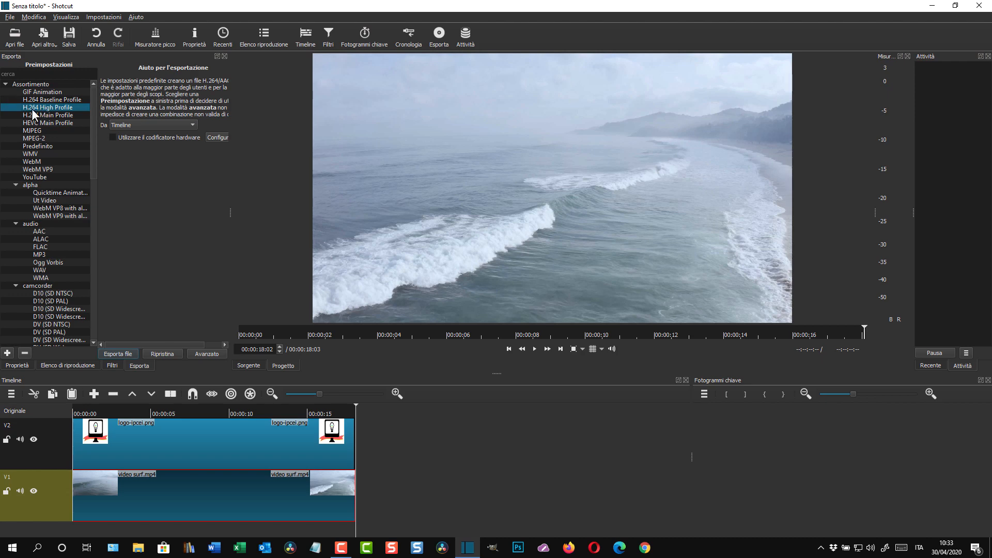
mouse_move(32, 112)
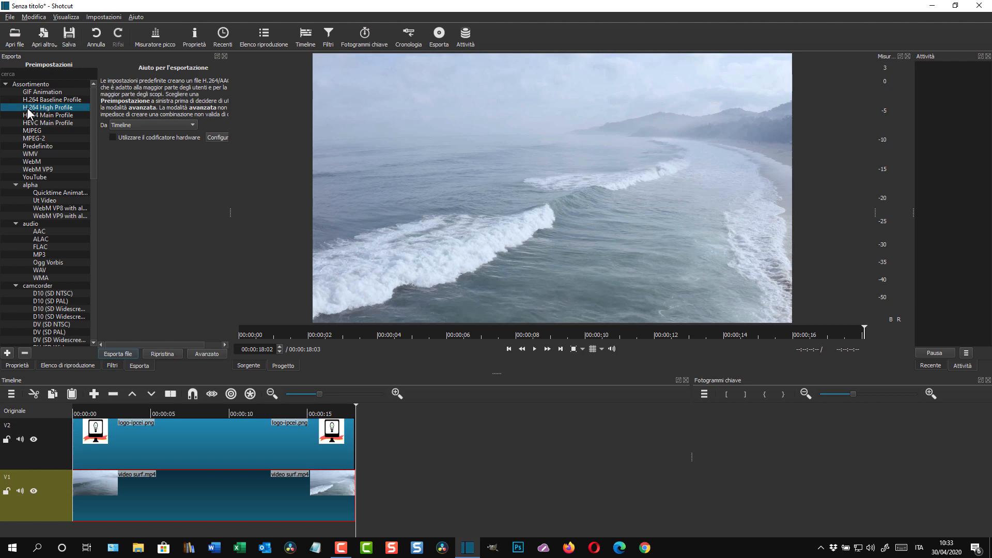
mouse_move(152, 241)
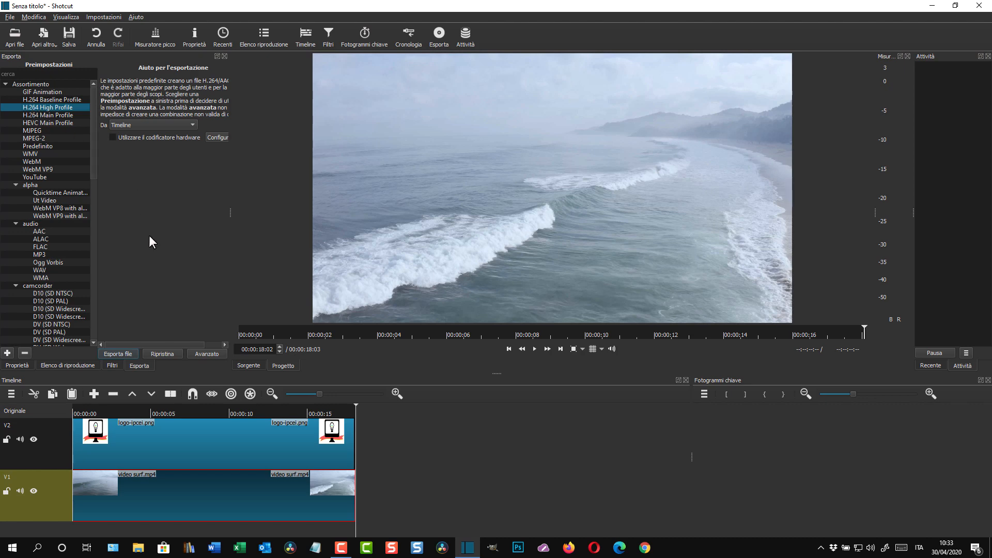
left_click(118, 353)
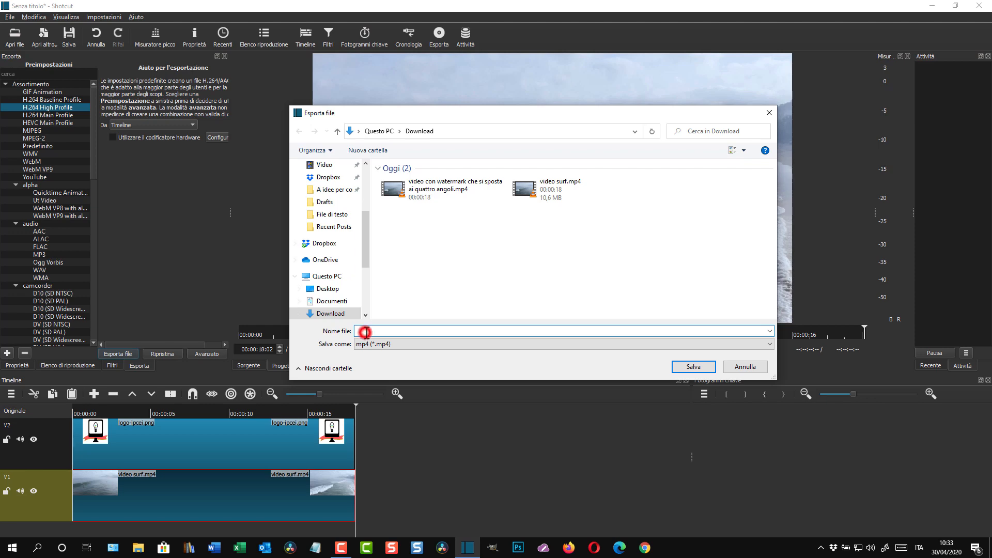
Name the export file '1' and save it as MP4 in Downloads to render
type("1")
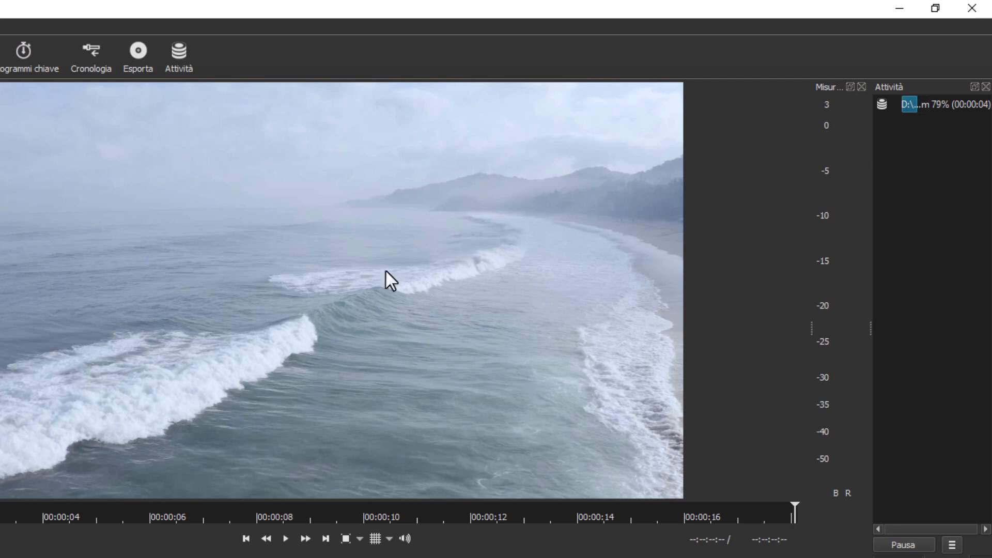
mouse_move(192, 411)
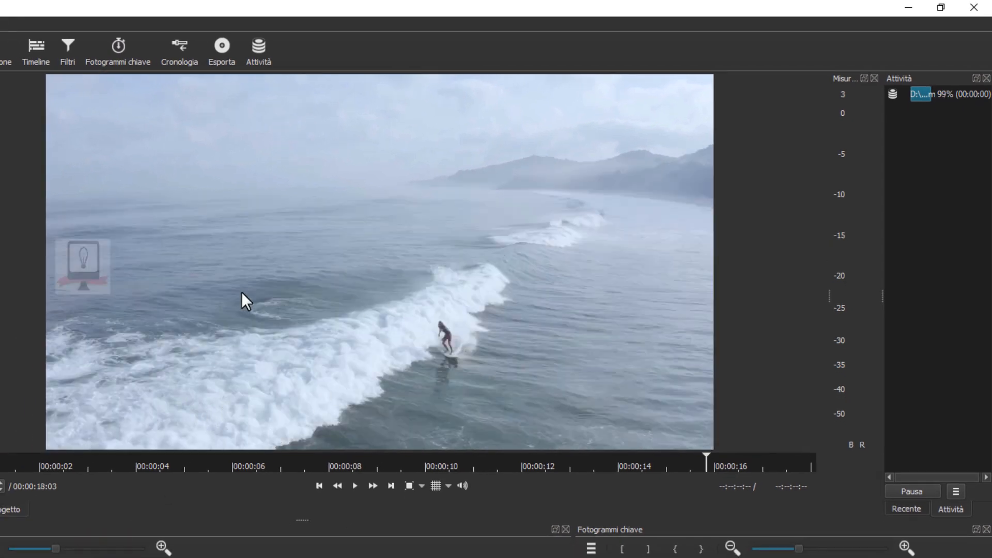
mouse_move(277, 141)
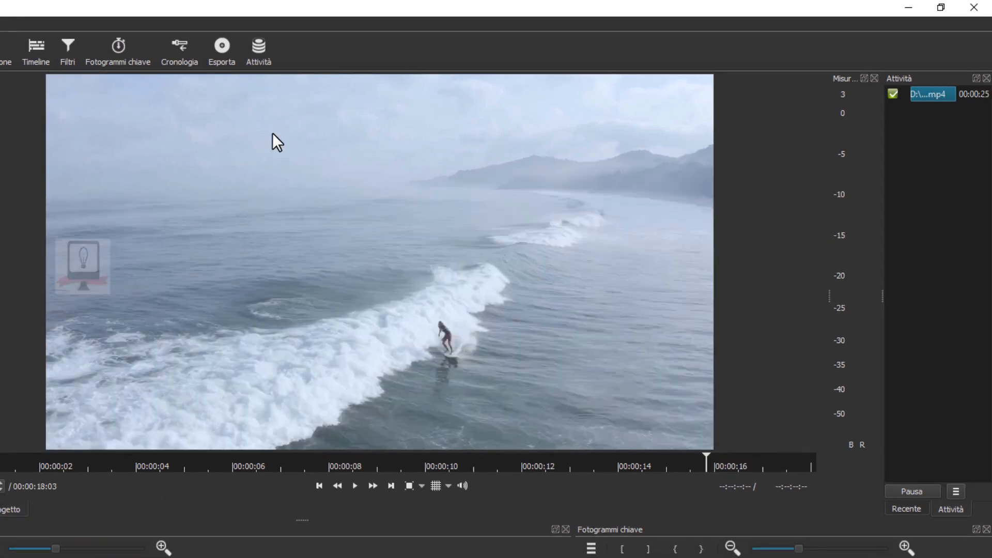